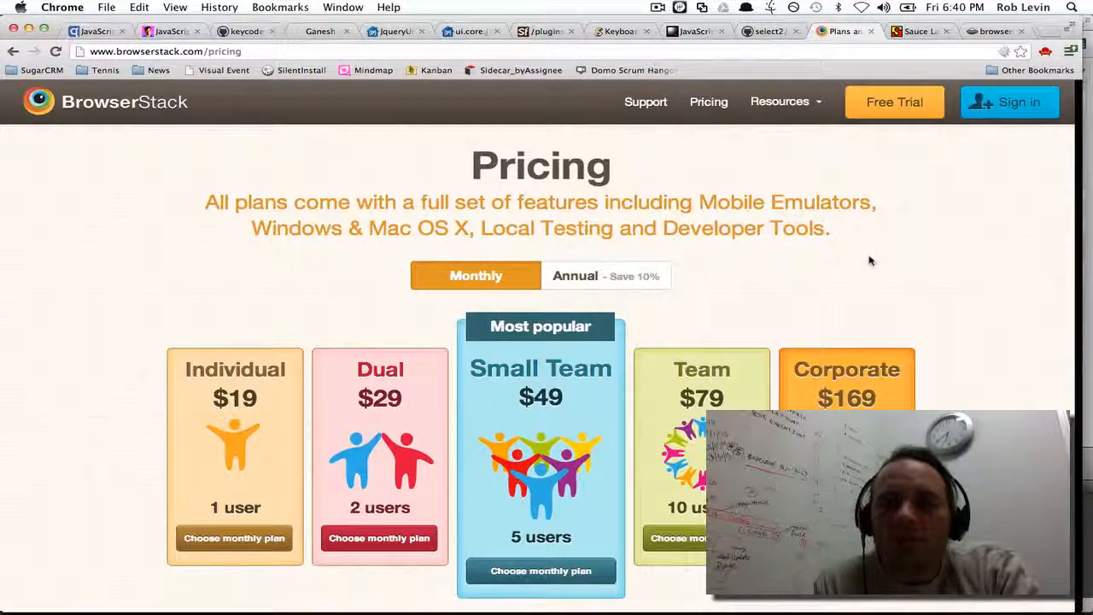
# - Reach the BrowserStack sign-up form from the Free Trial option on the pricing page
pyautogui.scroll(-3)
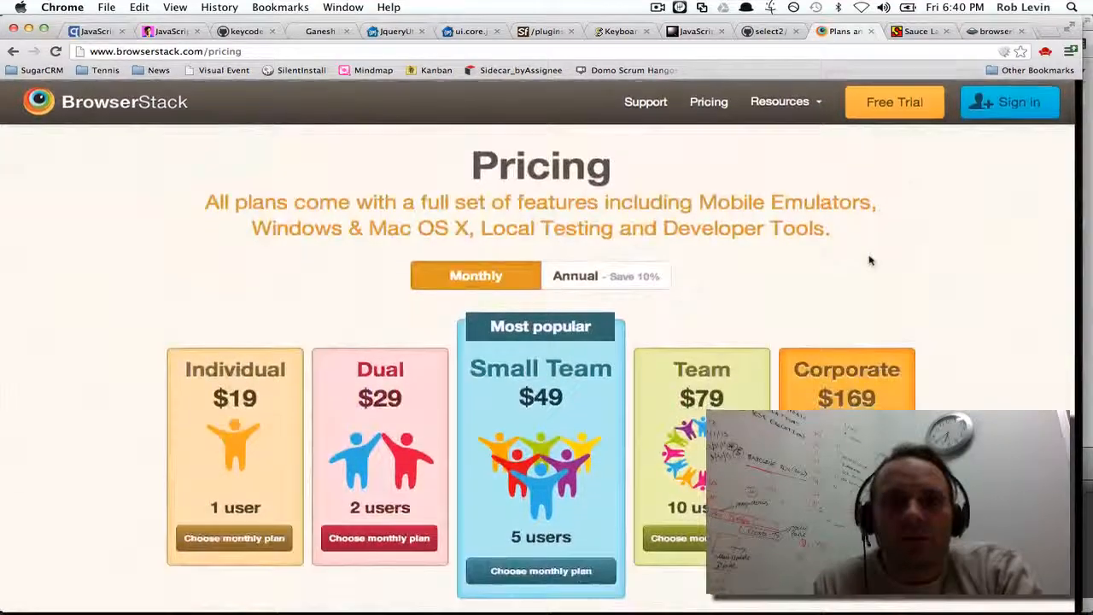
pyautogui.click(920, 30)
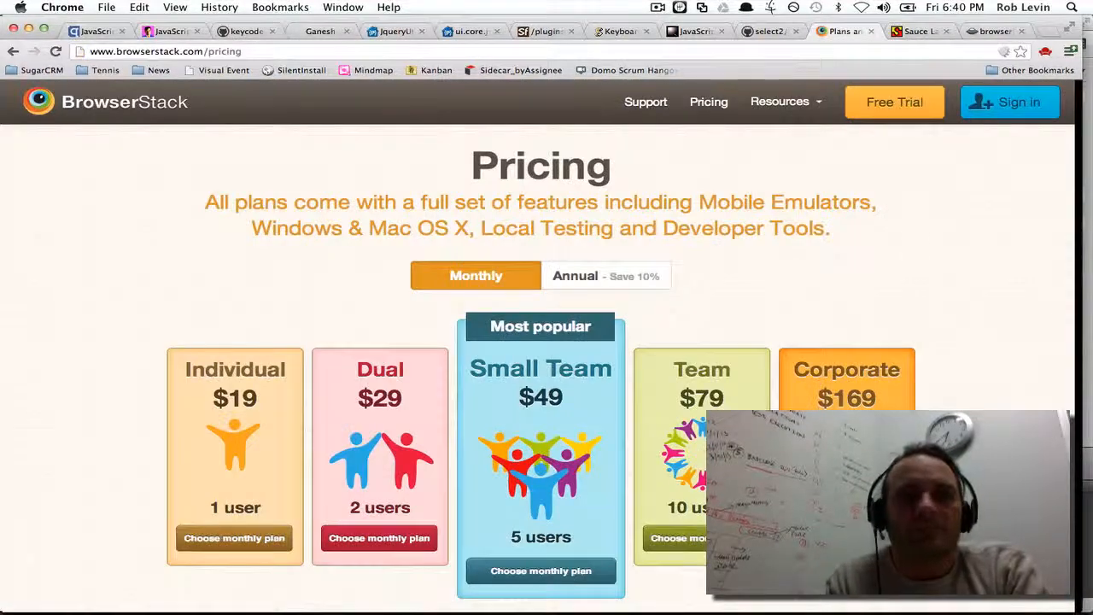
pyautogui.moveTo(884, 113)
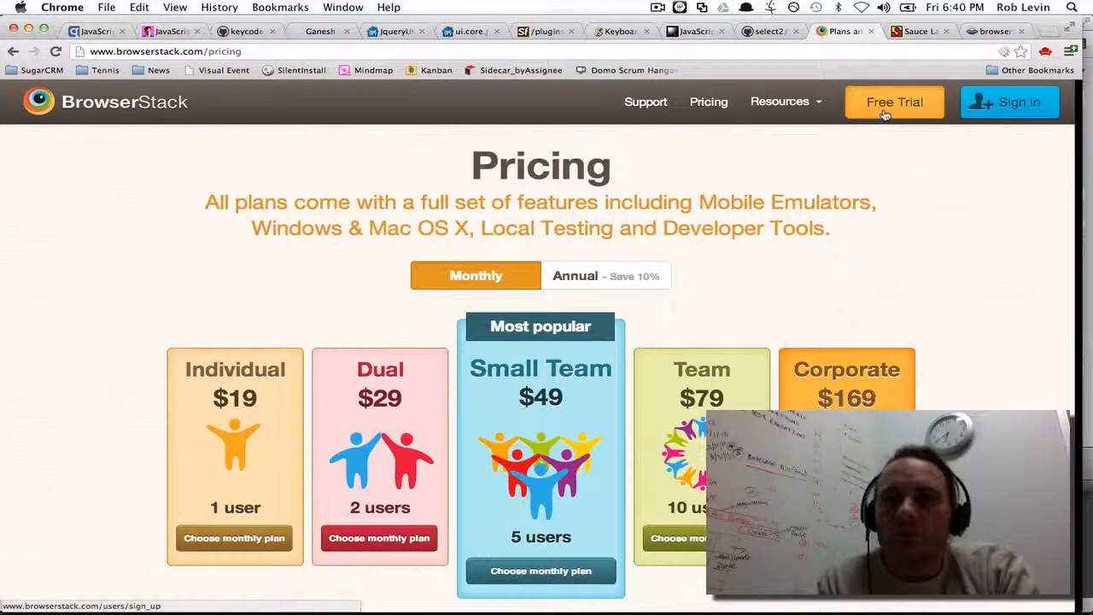
pyautogui.click(894, 102)
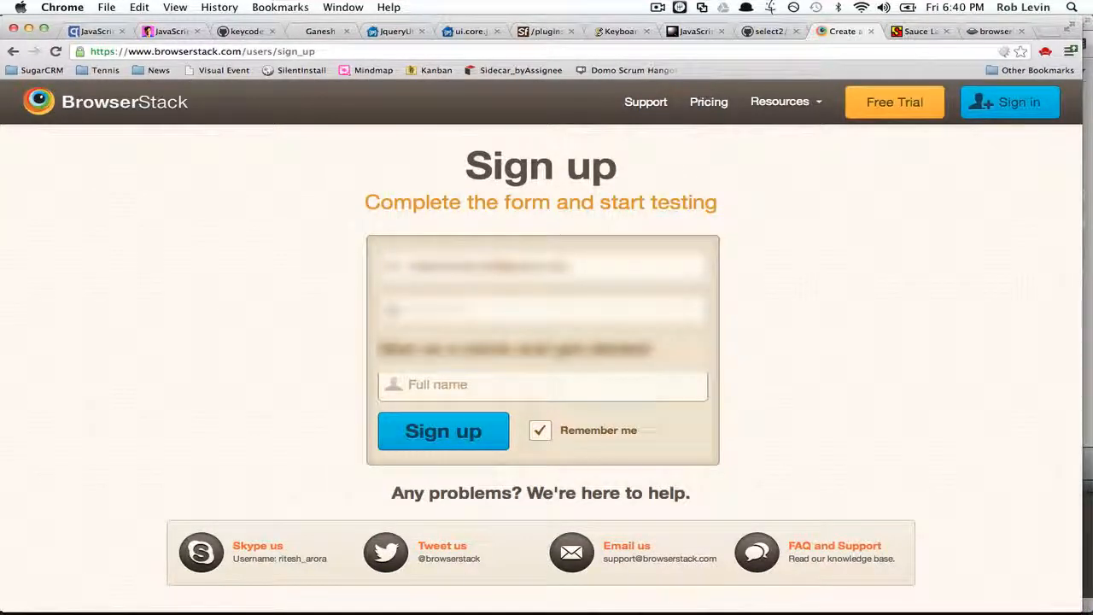
pyautogui.click(543, 384)
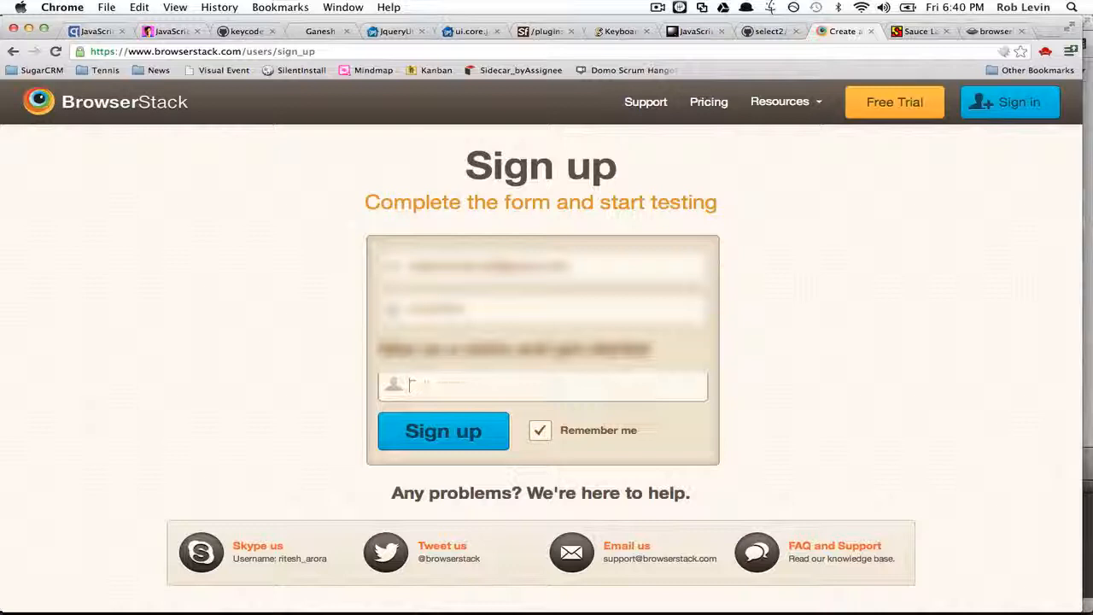
pyautogui.write('Rob Levin')
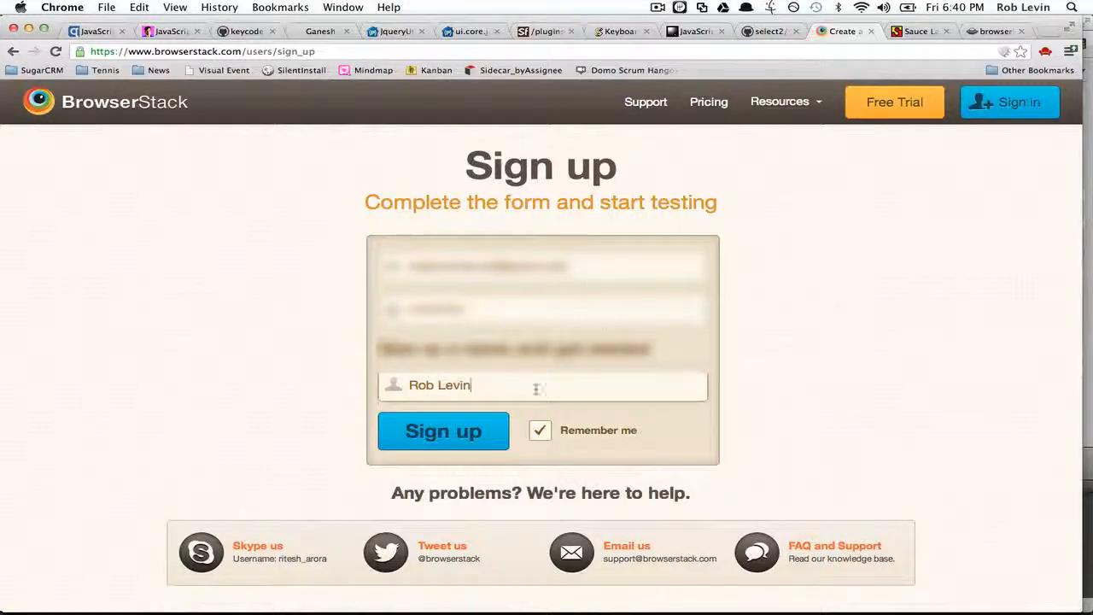
pyautogui.click(444, 430)
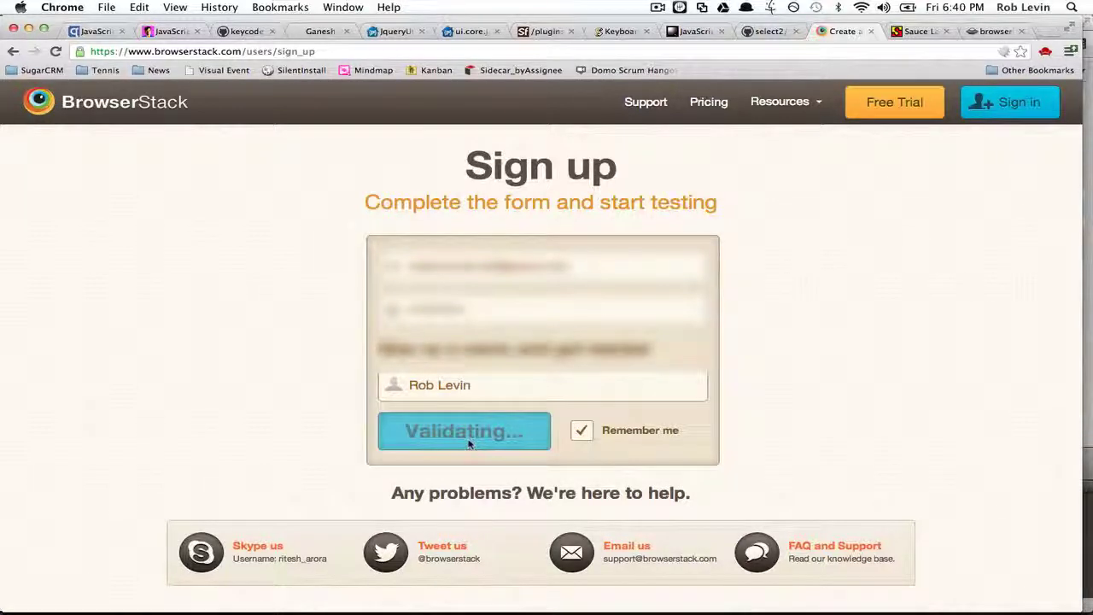
pyautogui.click(911, 30)
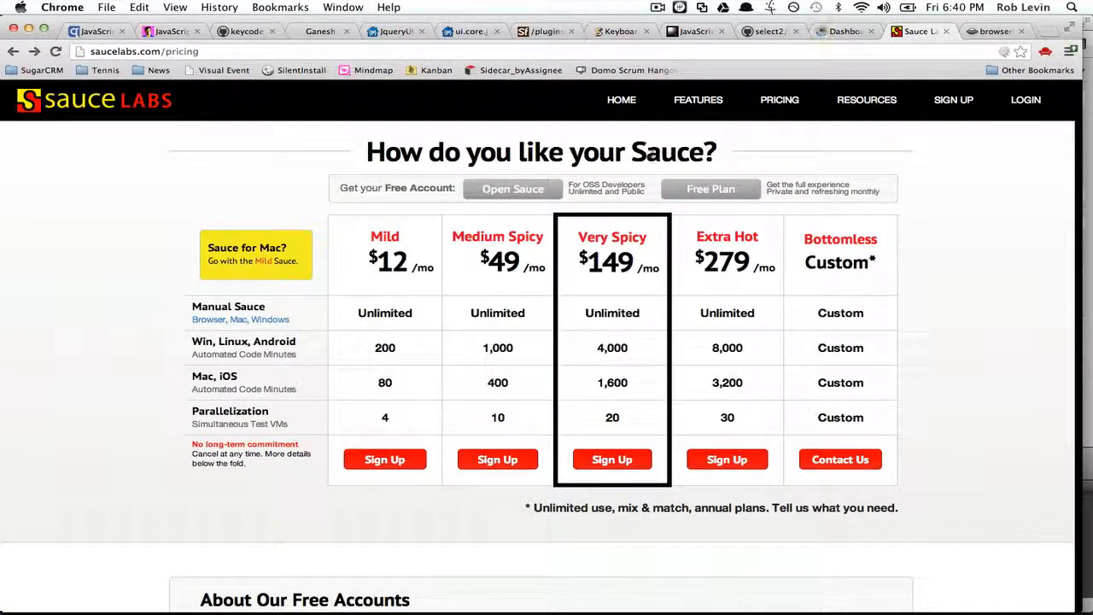
pyautogui.moveTo(506, 195)
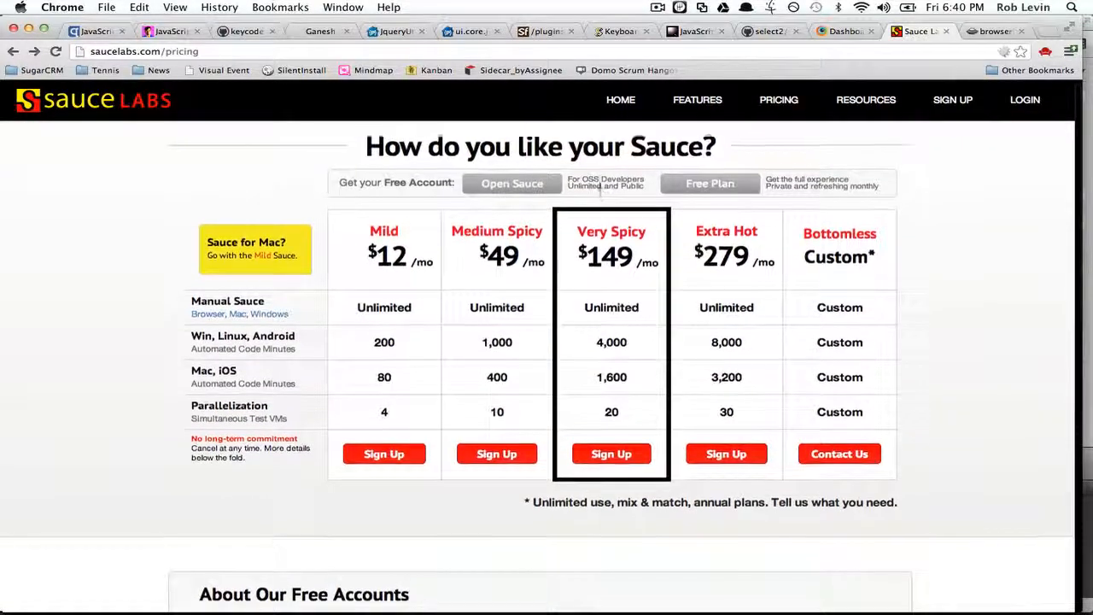
# - Choose Sign Up under the Free Plan in Sauce Labs' About Our Free Accounts section
pyautogui.scroll(-3)
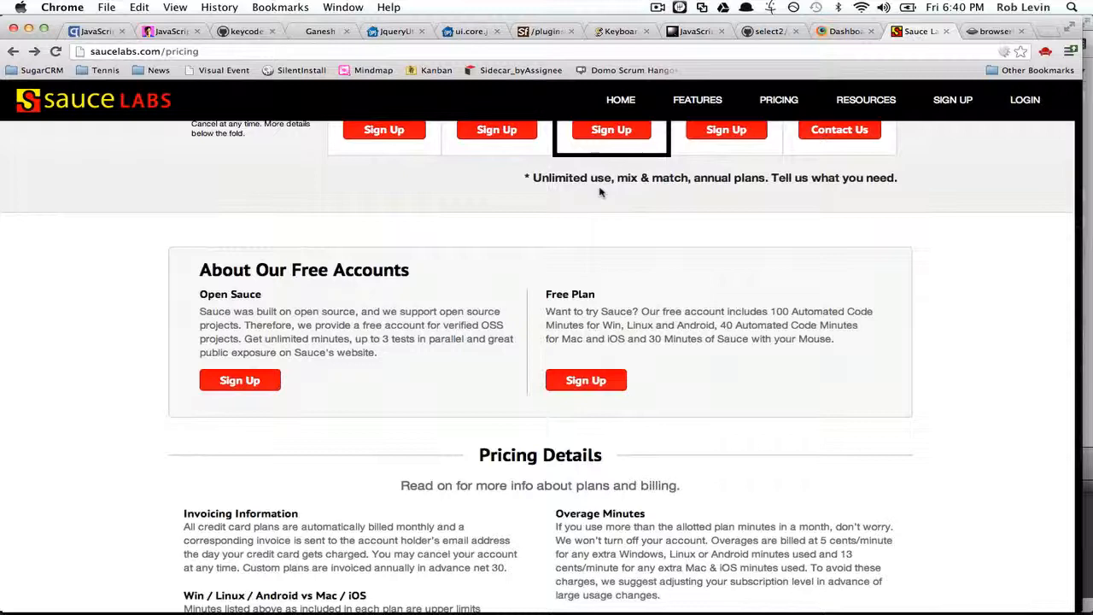
pyautogui.moveTo(599, 379)
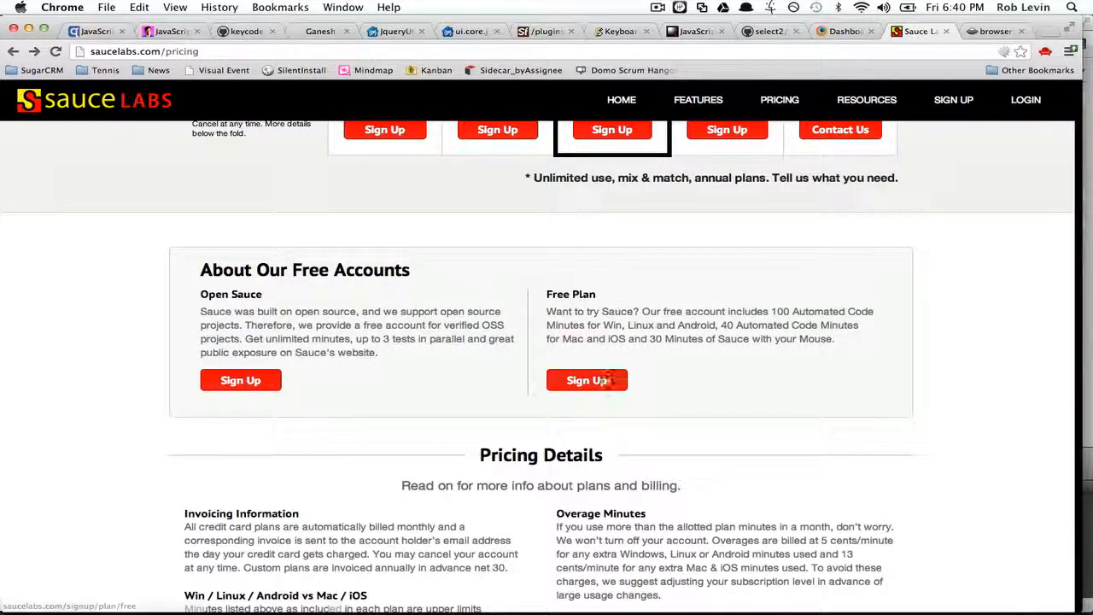
pyautogui.click(588, 379)
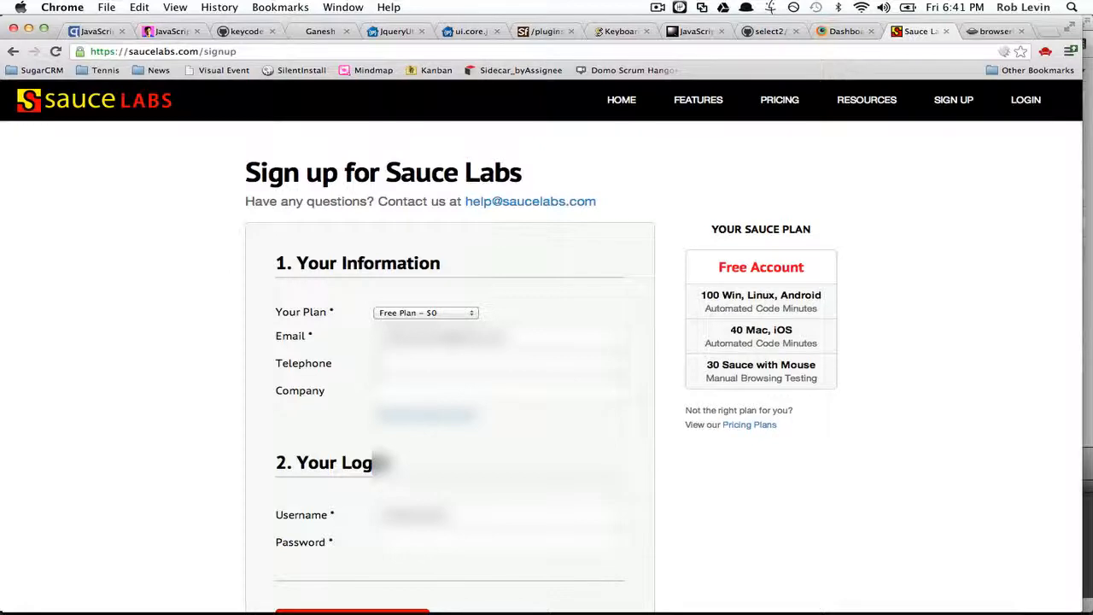
# - Create the free Sauce Labs account from the completed sign-up form
pyautogui.scroll(-3)
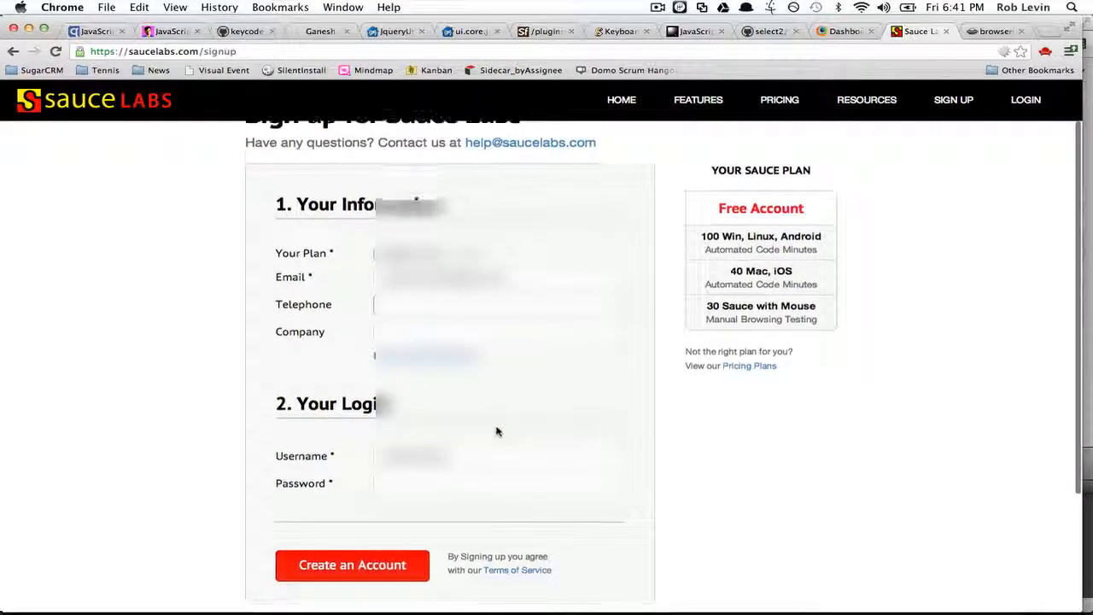
pyautogui.scroll(-3)
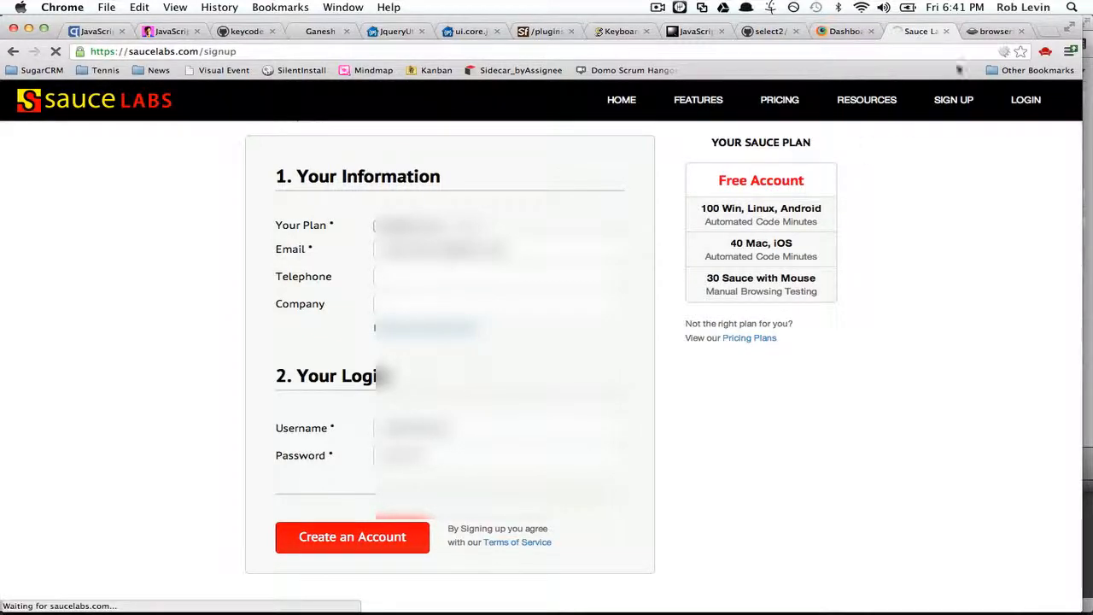
pyautogui.click(993, 31)
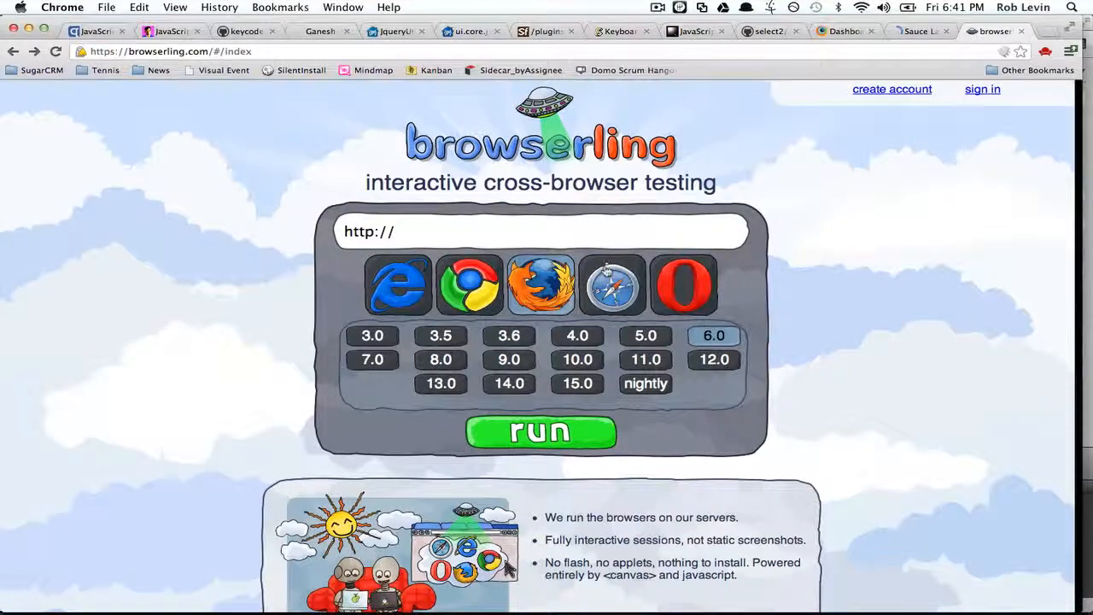
# - Review Browserling's free plan pricing, confirming 'You have this plan'
pyautogui.scroll(-3)
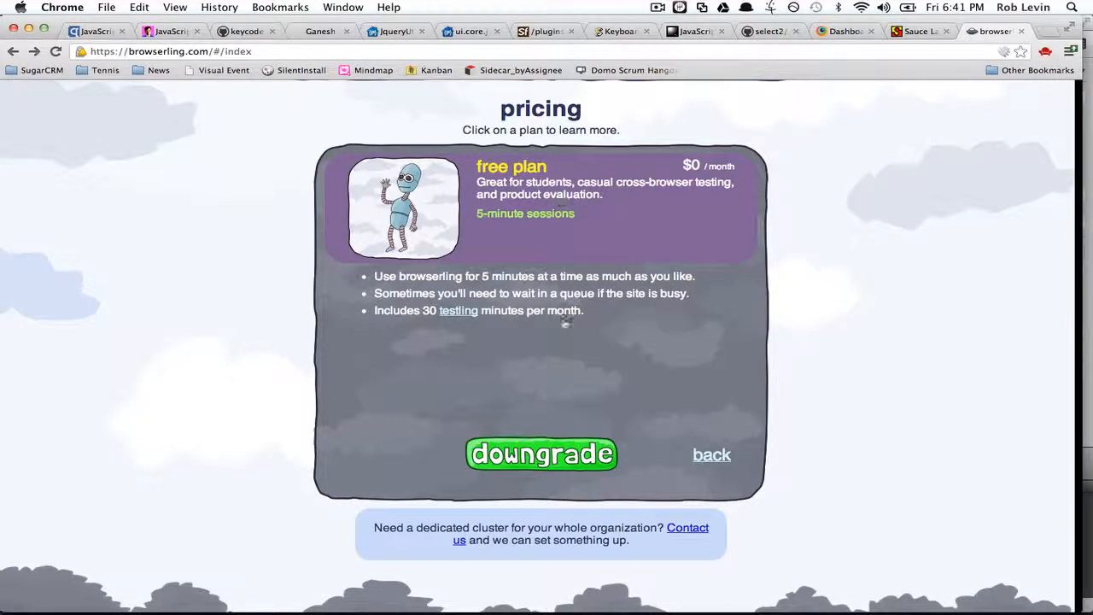
pyautogui.moveTo(509, 294)
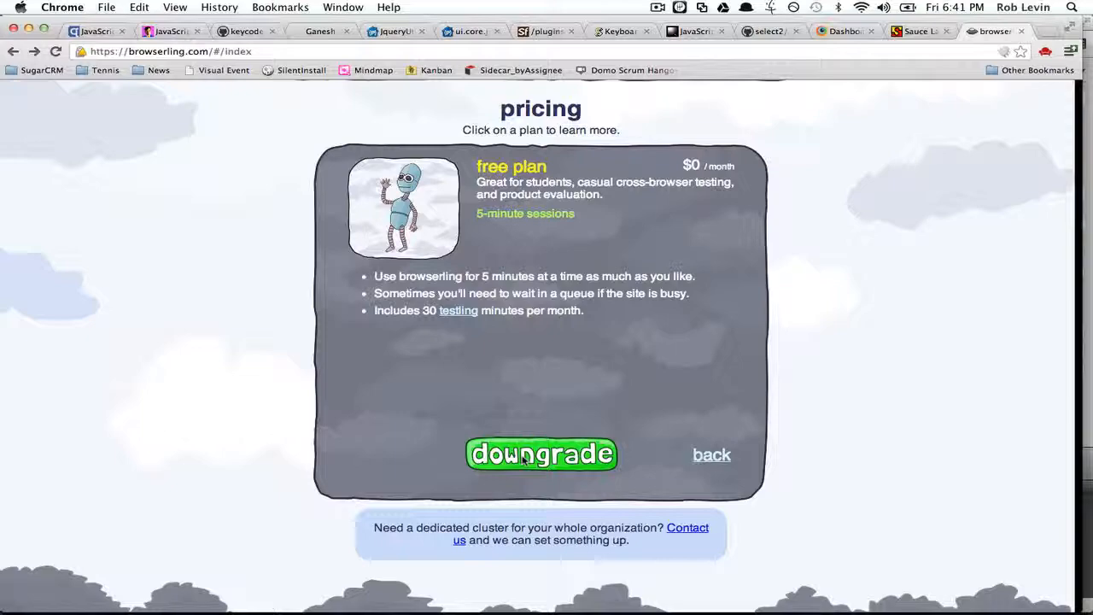
pyautogui.scroll(-3)
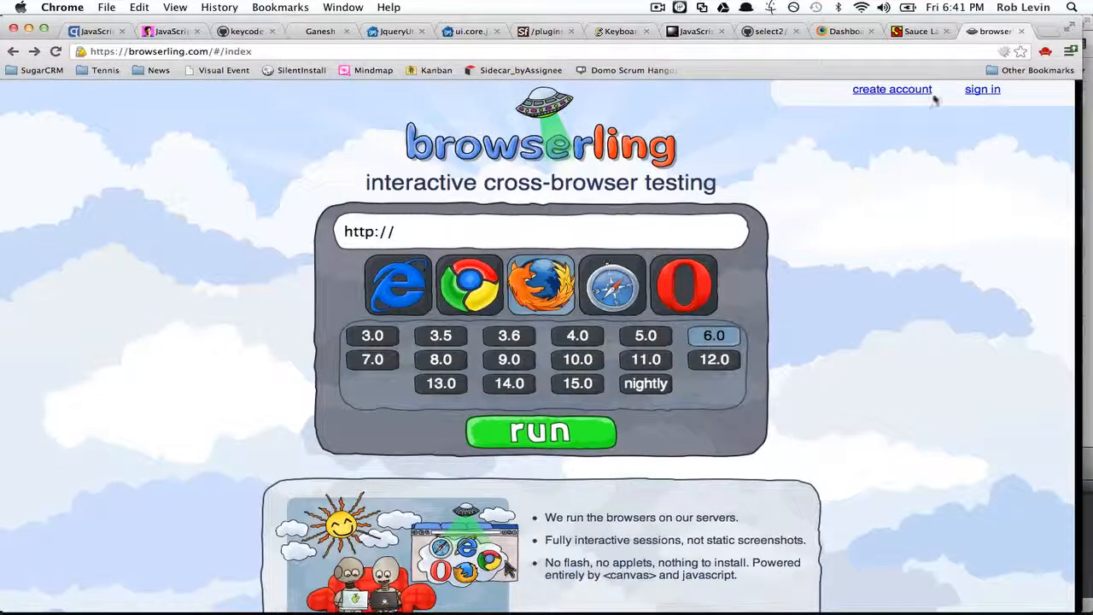
pyautogui.click(891, 89)
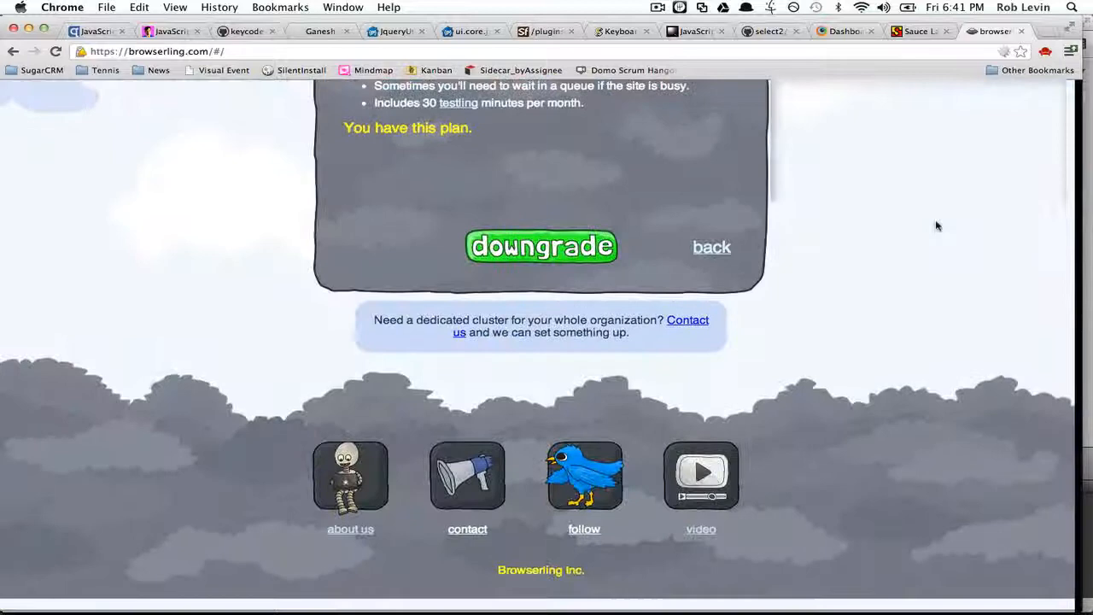
pyautogui.click(920, 30)
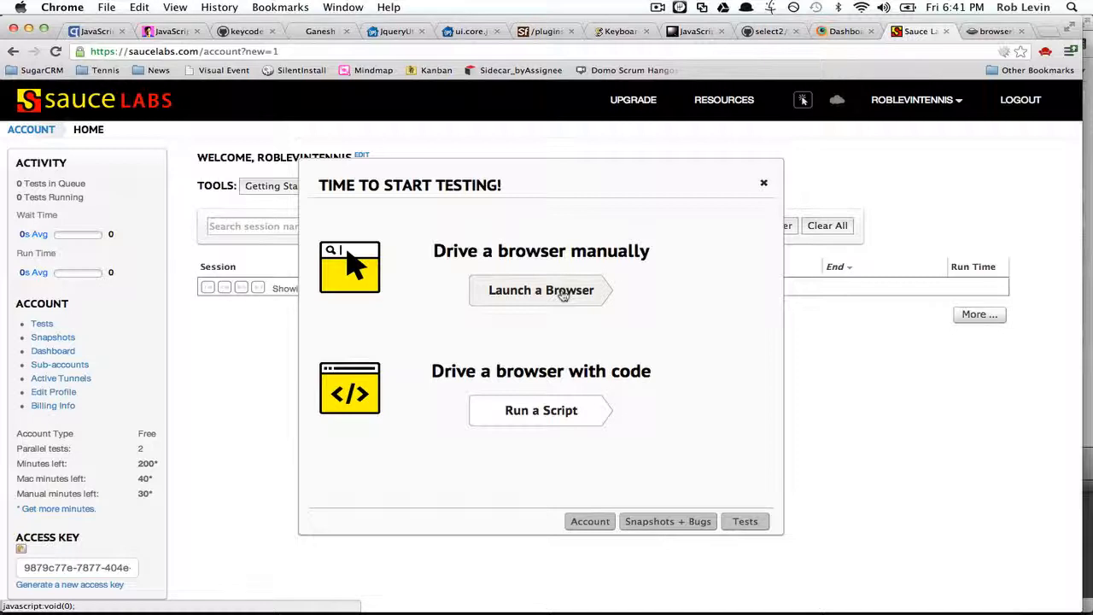
# - Launch a Browser from the Time to Start Testing dialog to see the OS and browser chooser
pyautogui.click(539, 290)
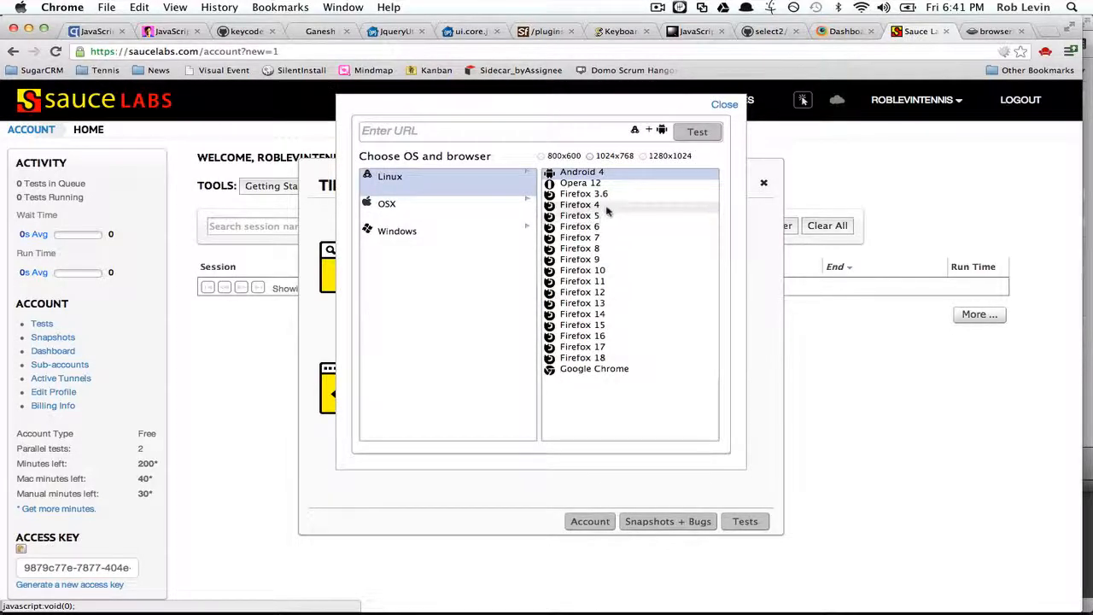
pyautogui.moveTo(623, 203)
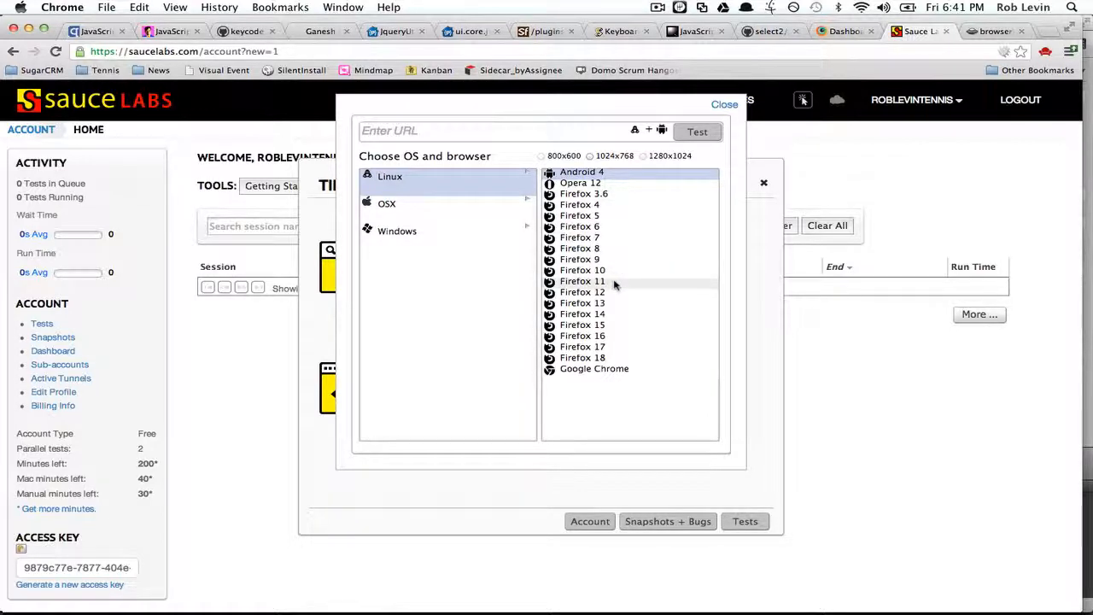
pyautogui.moveTo(434, 186)
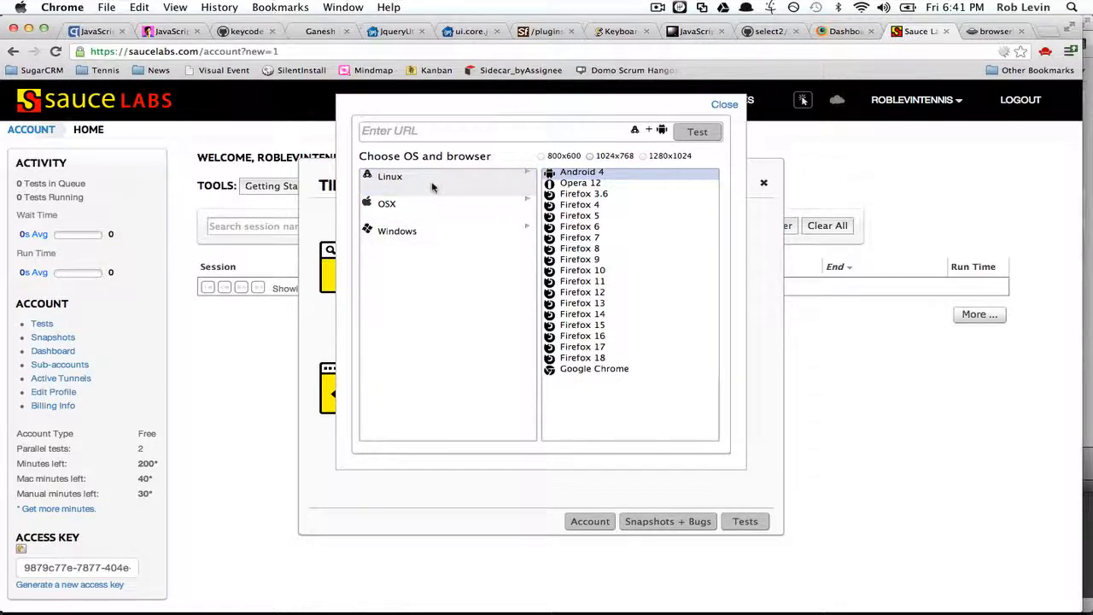
pyautogui.click(396, 230)
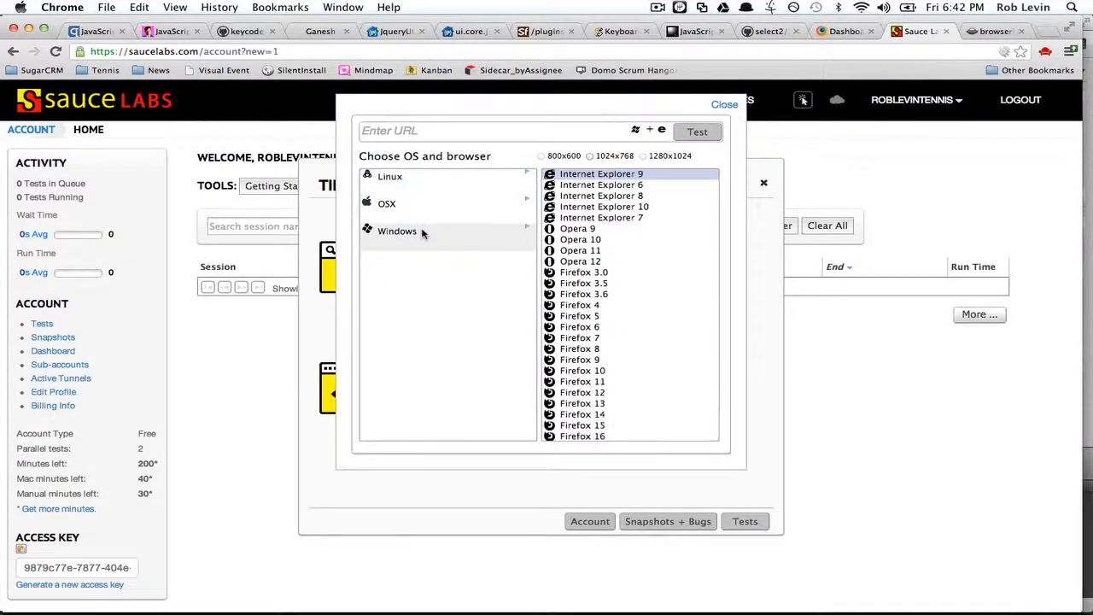
pyautogui.click(396, 231)
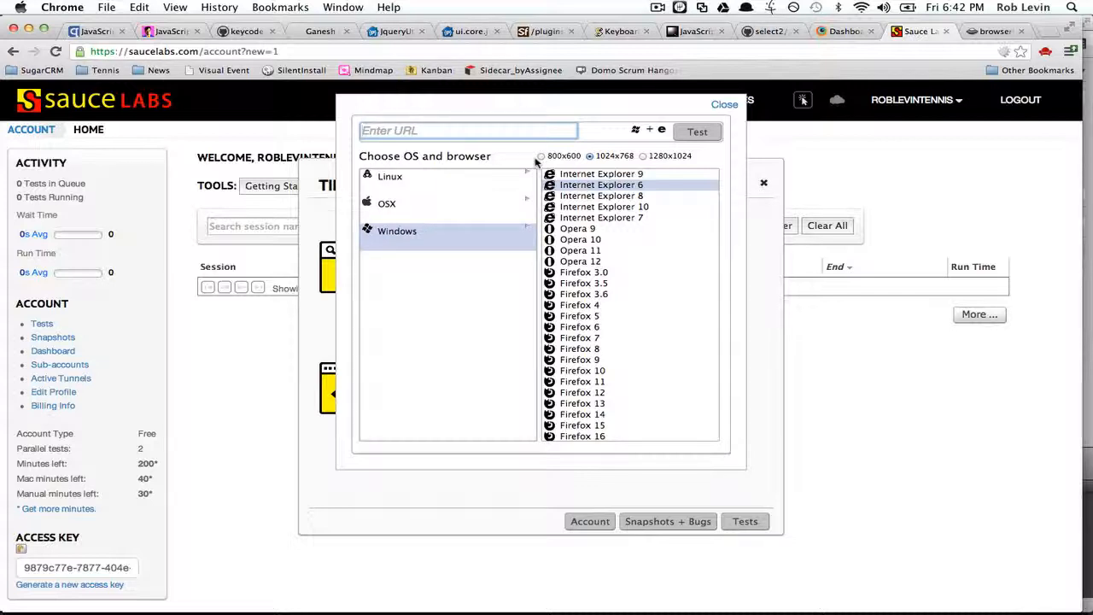
pyautogui.write('www.')
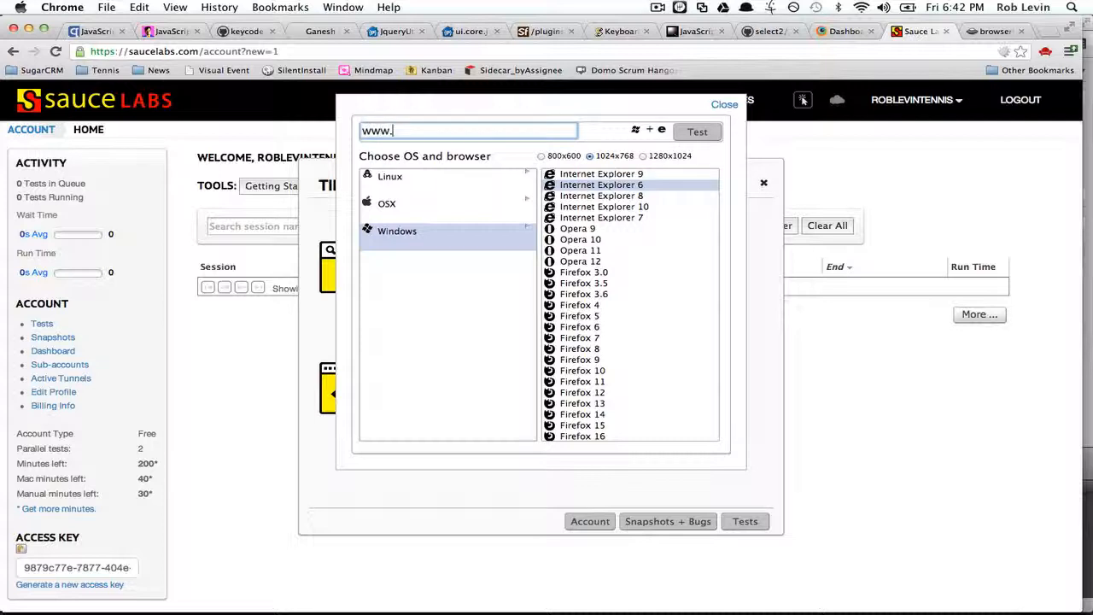
pyautogui.write('google.com')
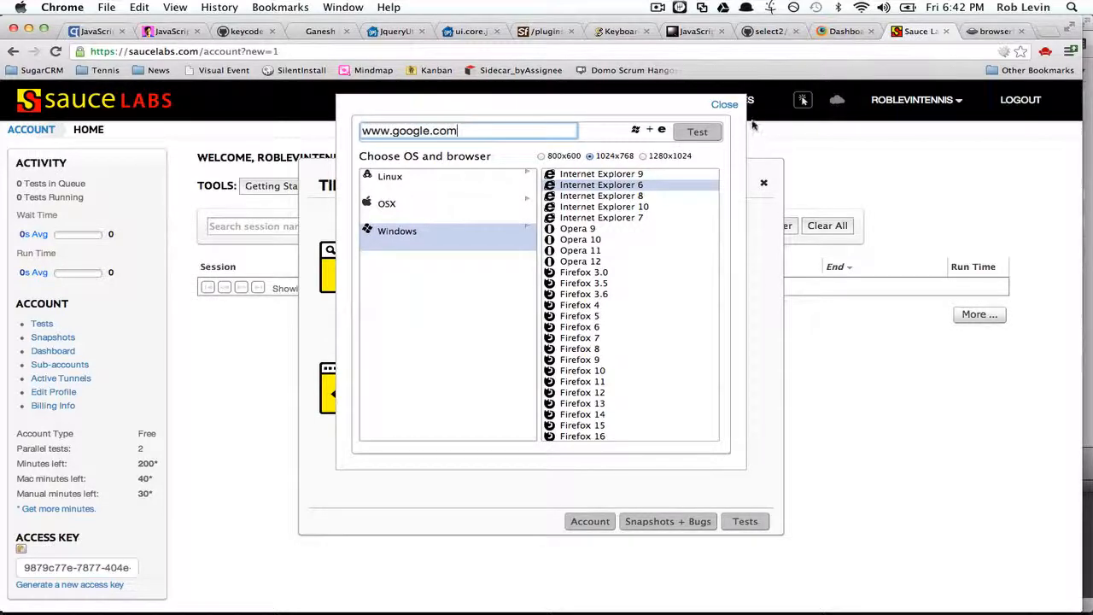
pyautogui.click(696, 131)
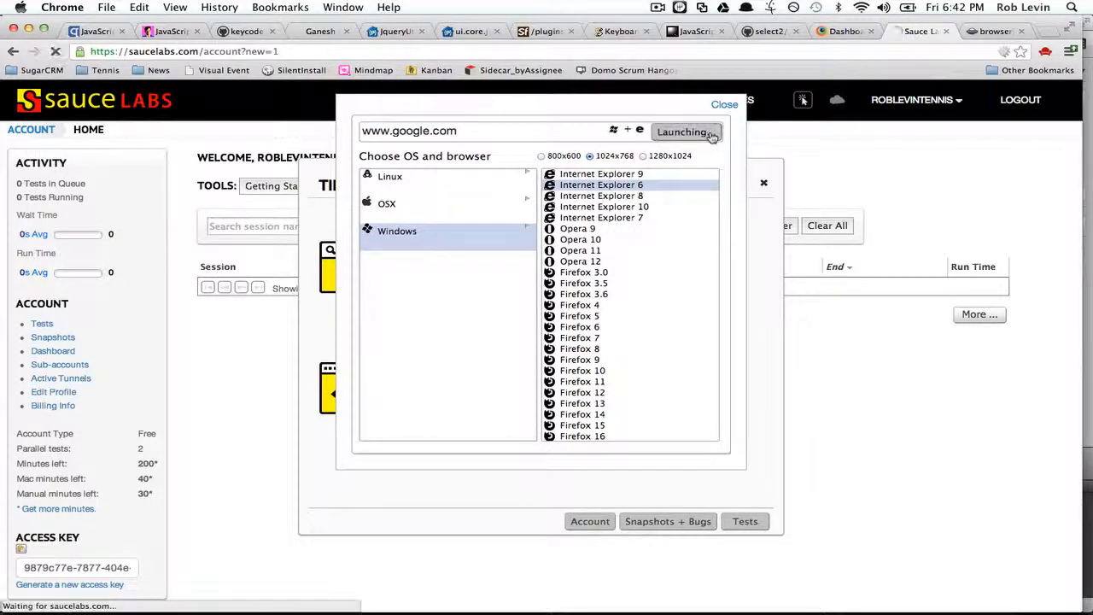
pyautogui.click(687, 131)
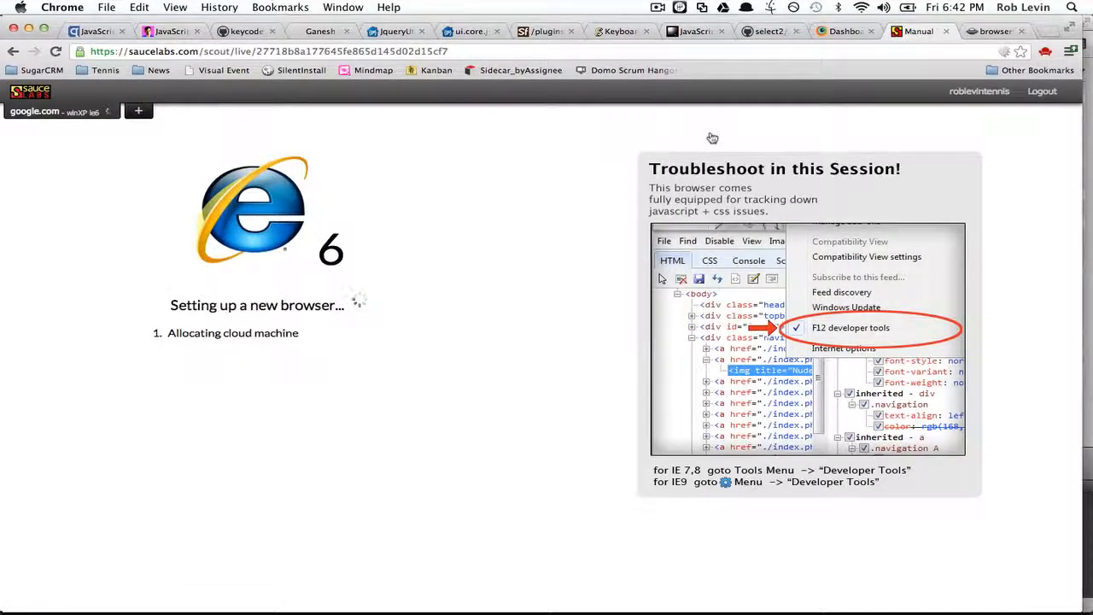
pyautogui.moveTo(335, 324)
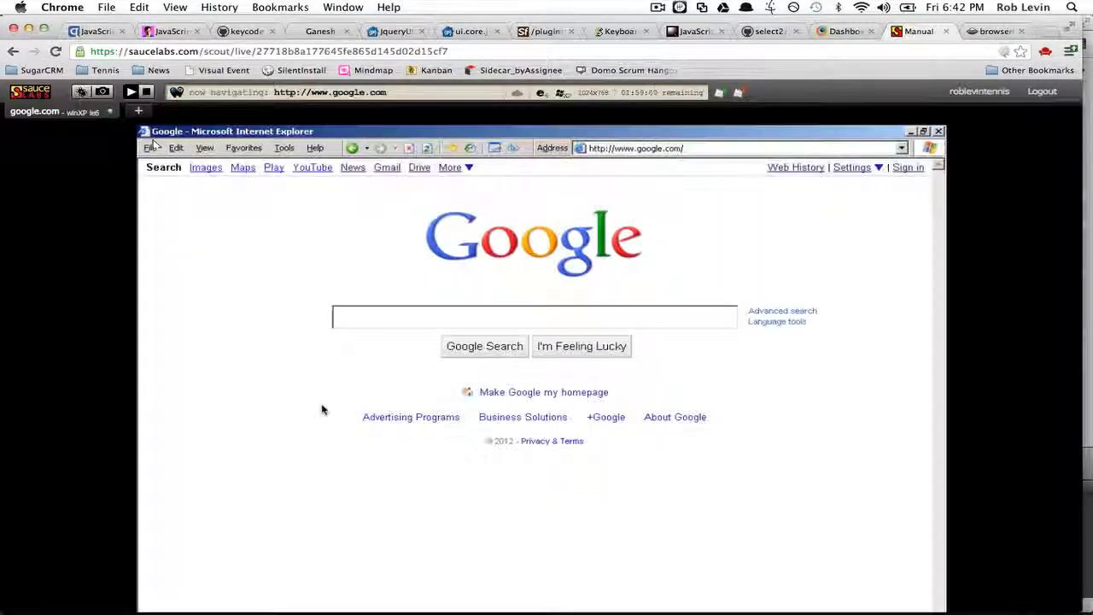
# - Search Google for 'detect my operating system' and view the What's my OS? page reporting Windows XP x64
pyautogui.click(533, 316)
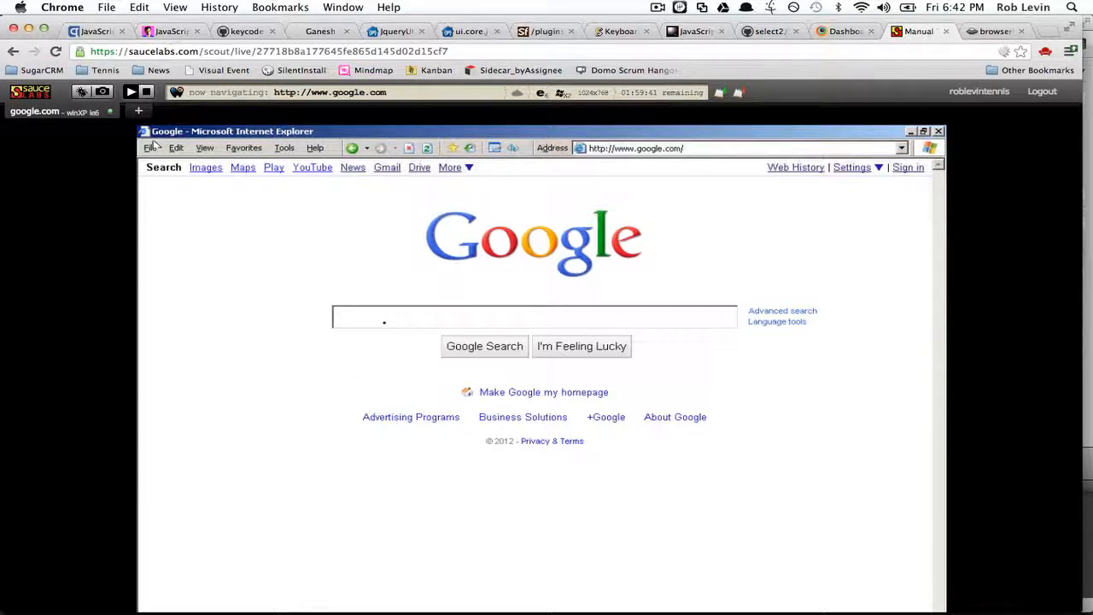
pyautogui.write('d')
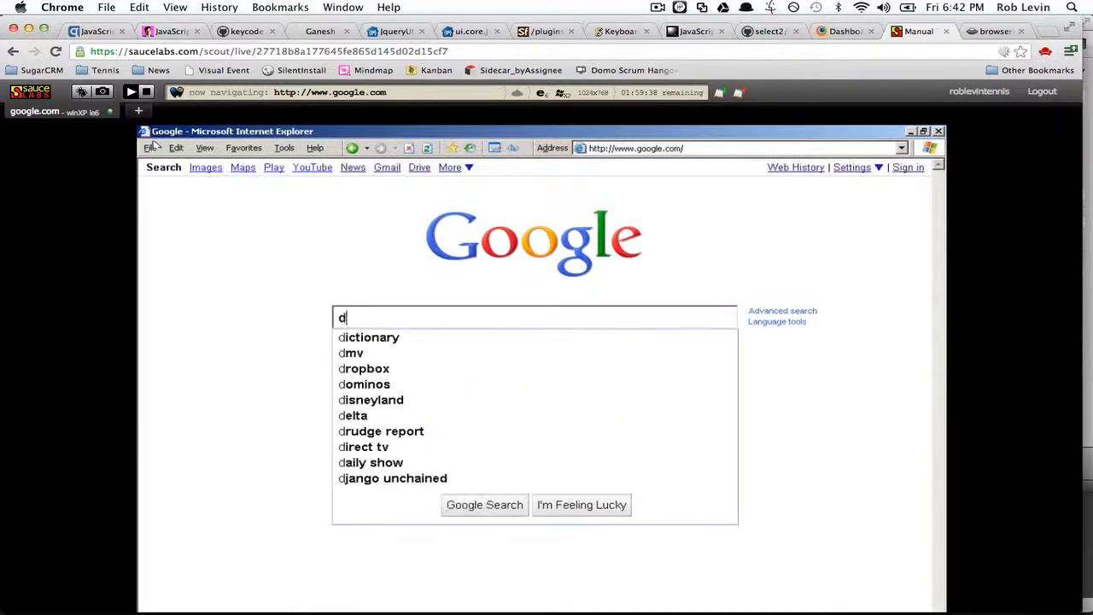
pyautogui.write('etect my')
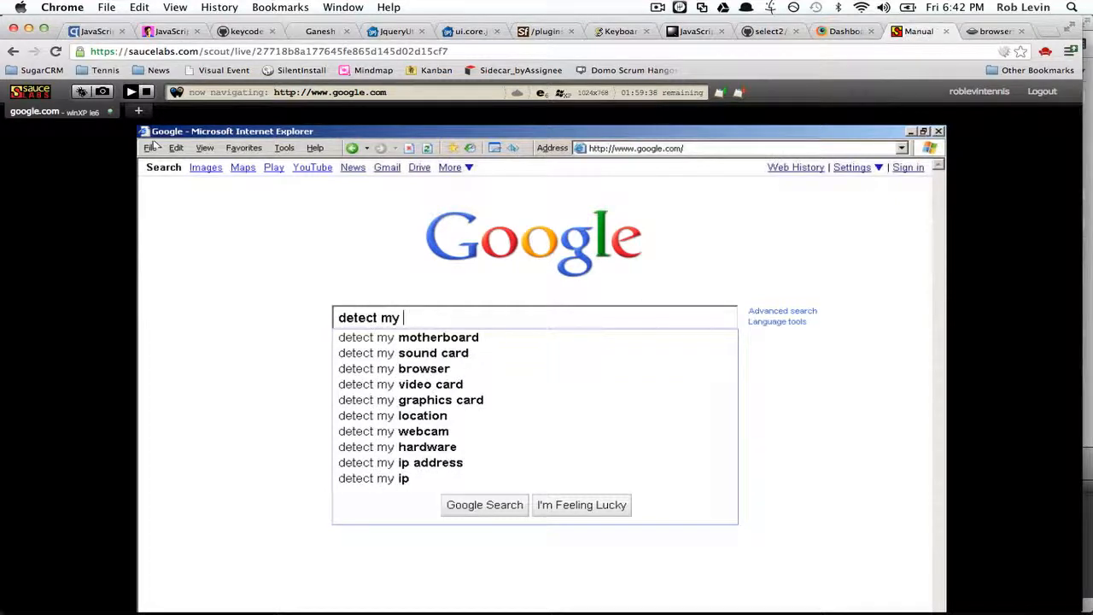
pyautogui.write('operating system')
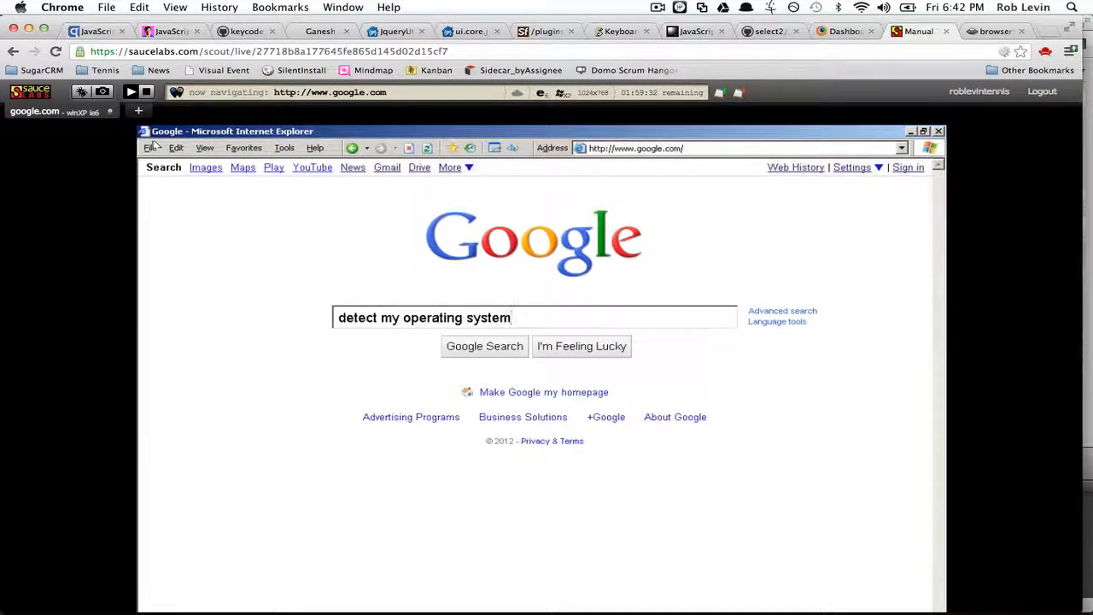
pyautogui.click(485, 345)
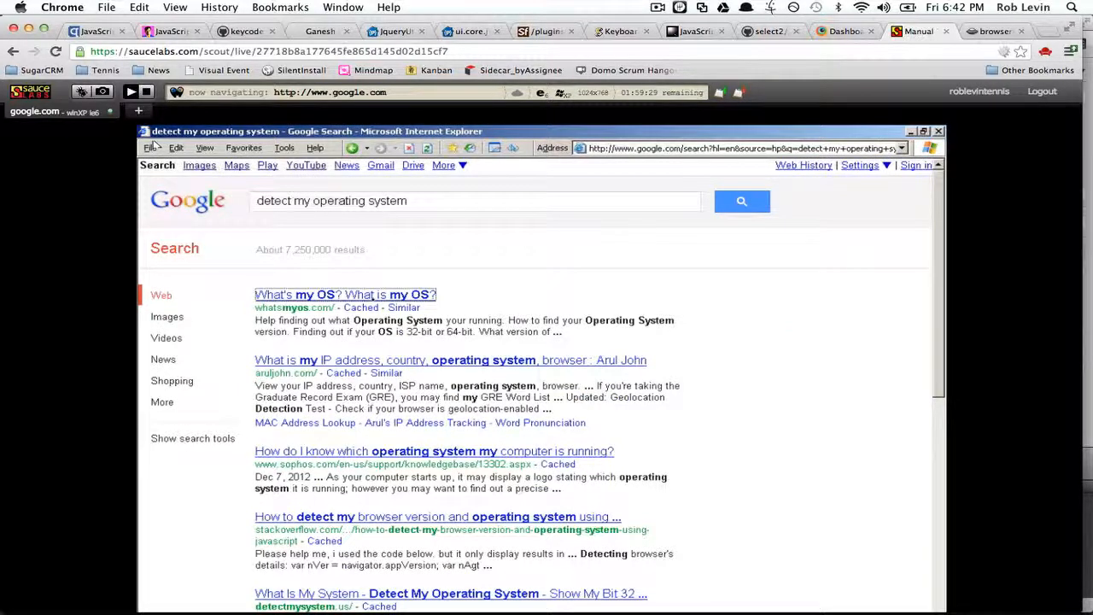
pyautogui.click(345, 294)
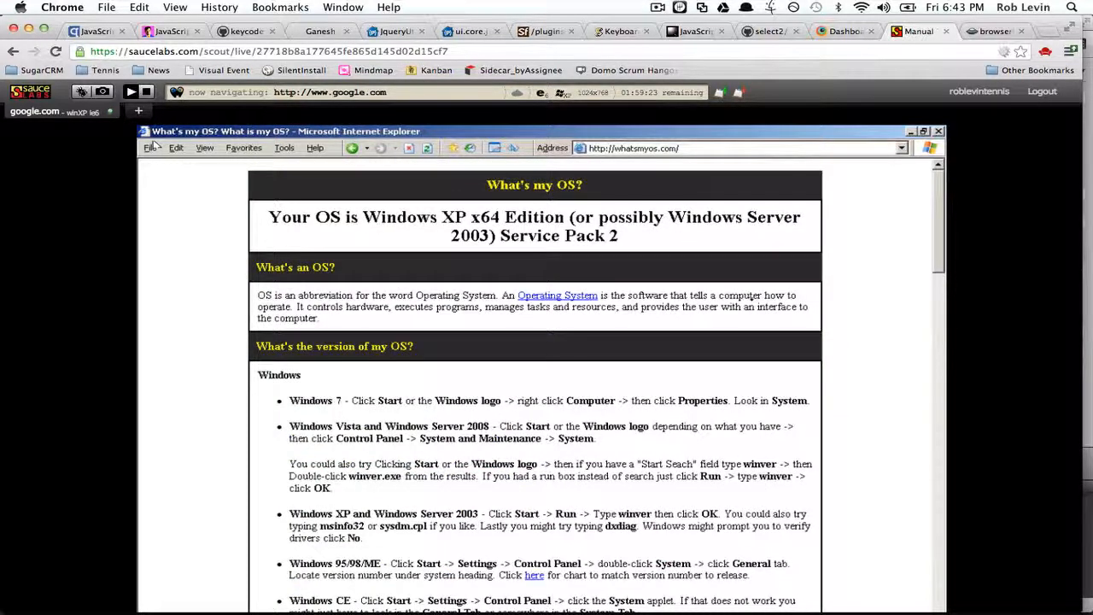
pyautogui.scroll(-3)
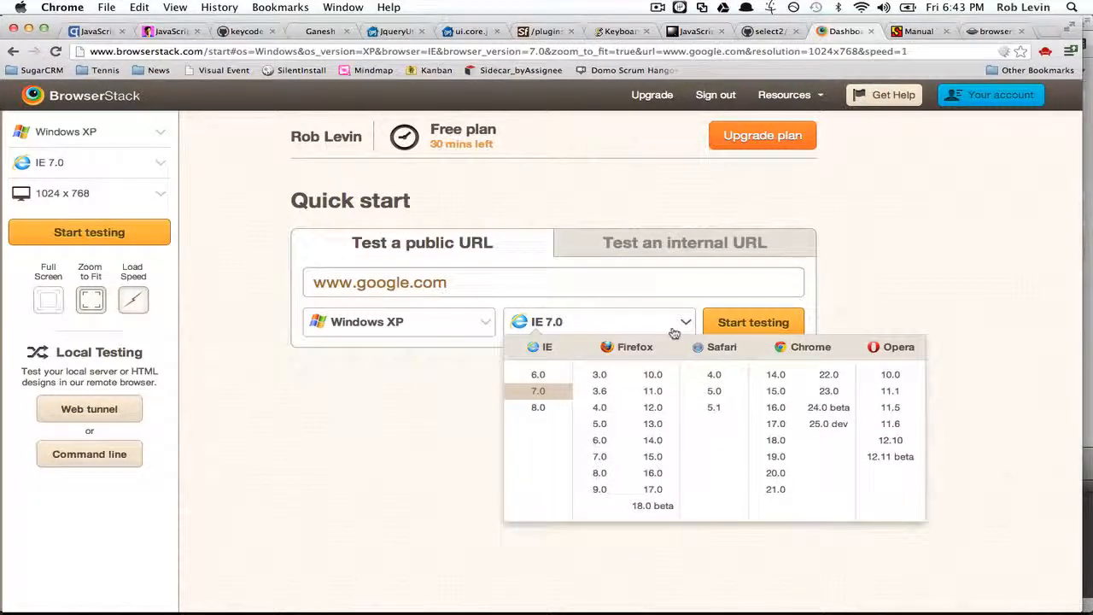
pyautogui.click(536, 373)
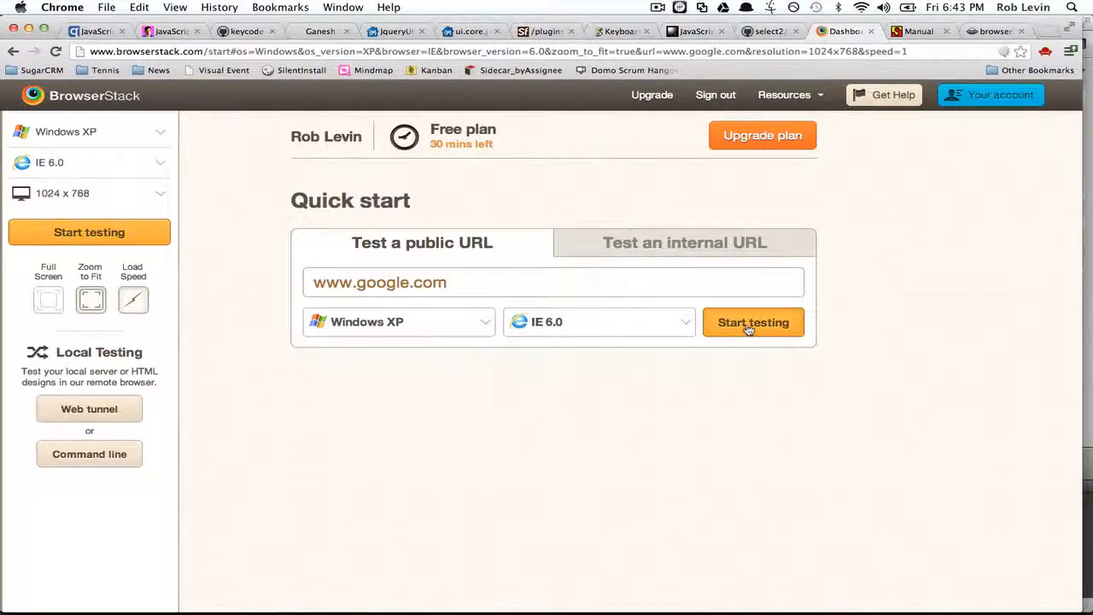
pyautogui.click(753, 321)
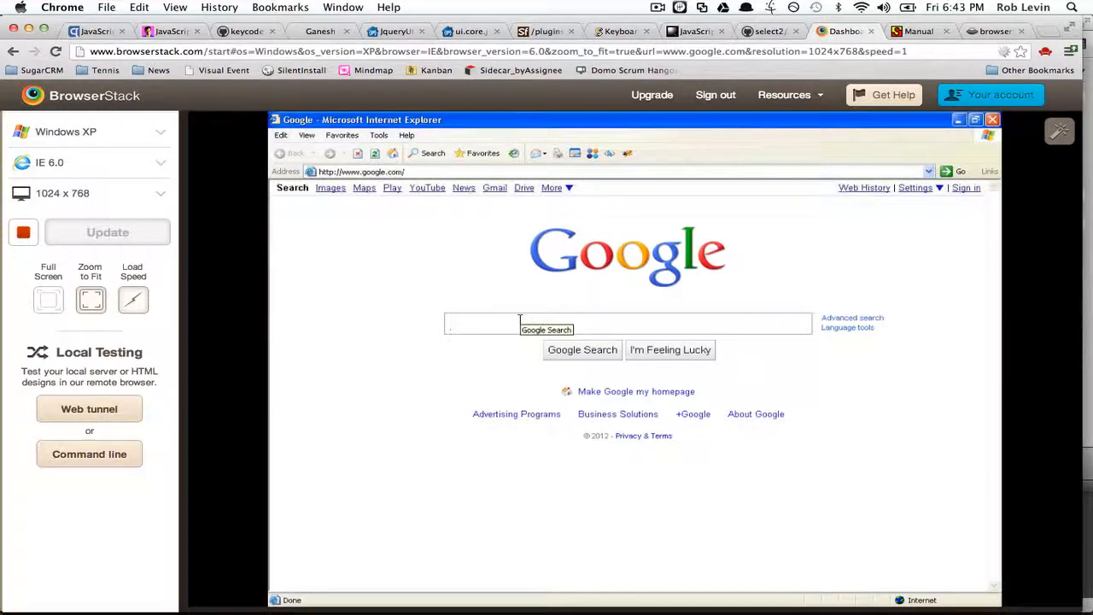
# - Search Google for 'what's my operating system' and view the What's my OS? result in the IE 6 session
pyautogui.write('w')
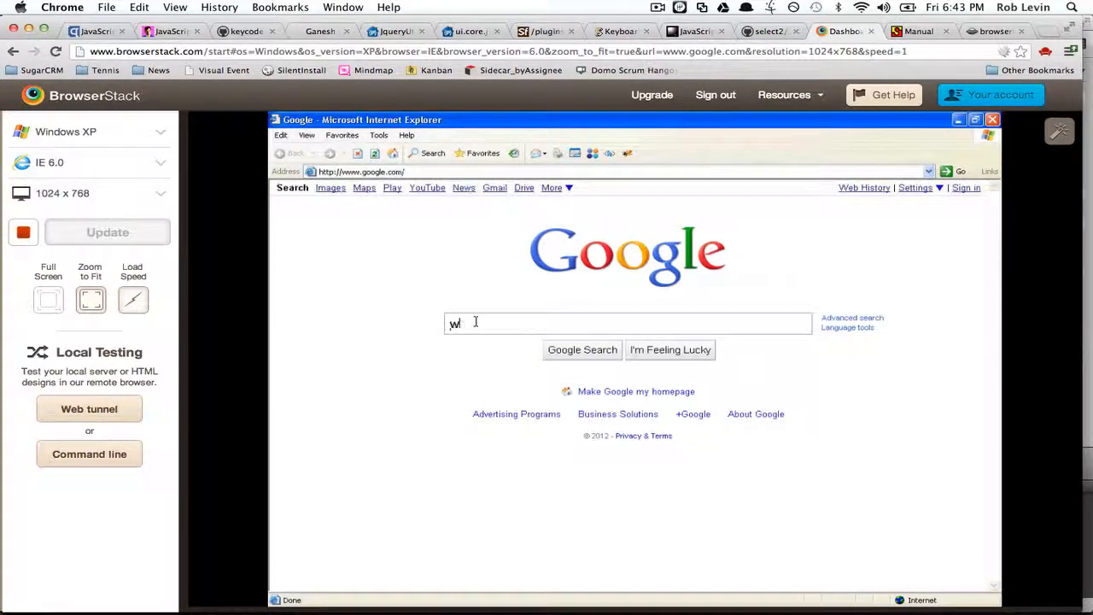
pyautogui.write("what's my operating system")
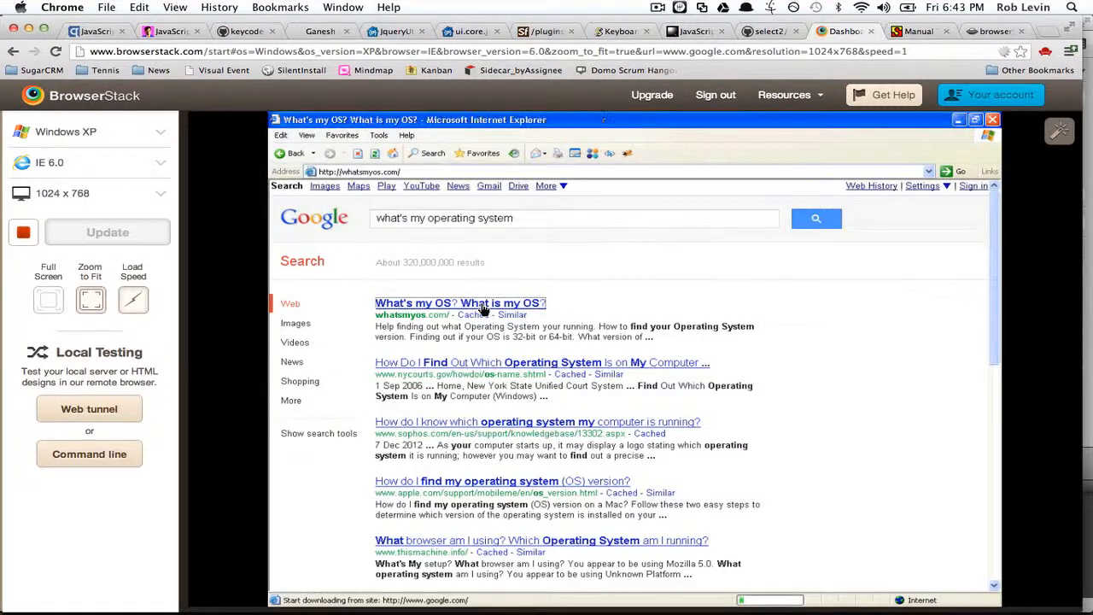
pyautogui.click(461, 304)
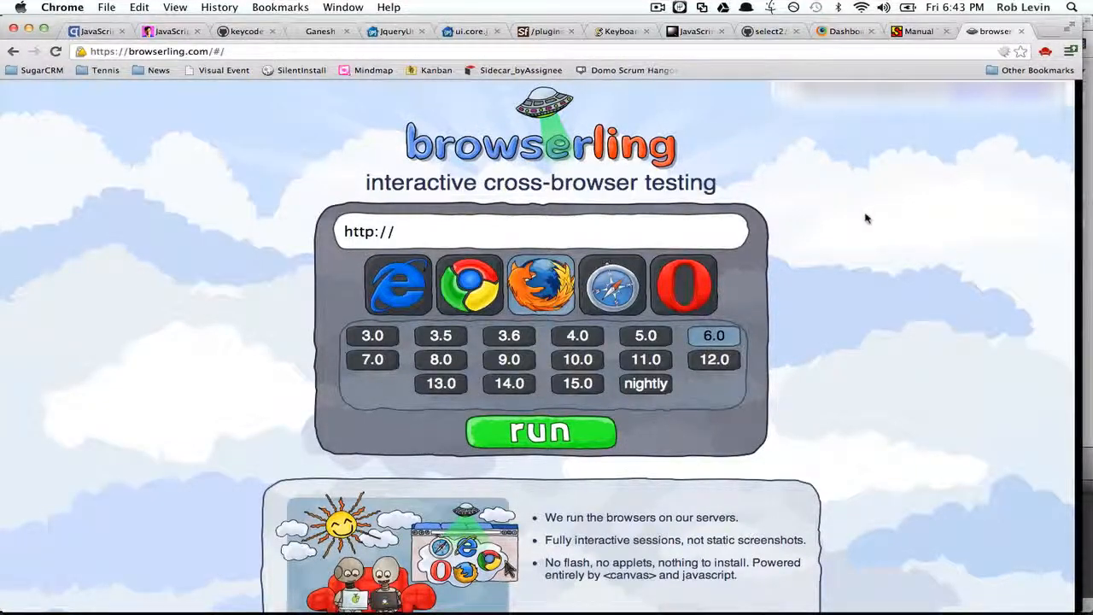
# - Enter google.com as the target URL and launch a remote Internet Explorer 9.0 session
pyautogui.scroll(-3)
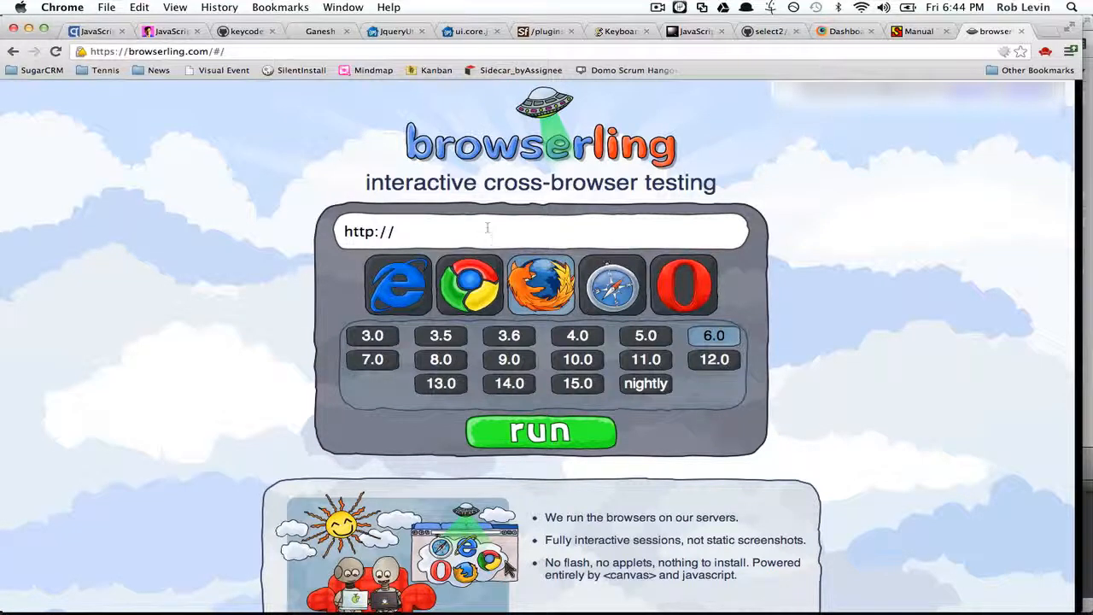
pyautogui.write('google.com')
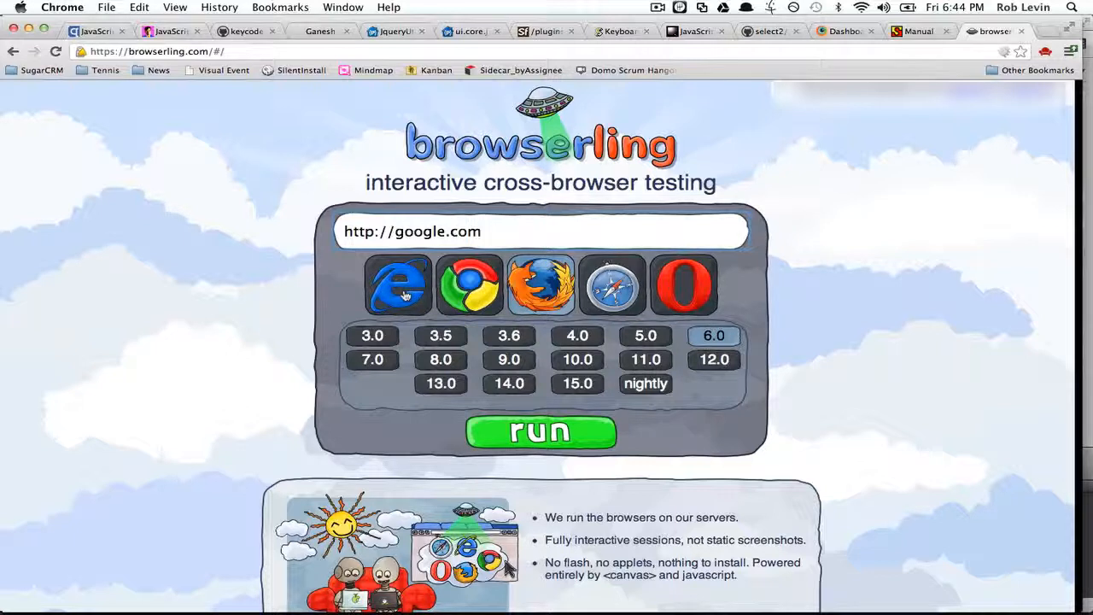
pyautogui.moveTo(611, 348)
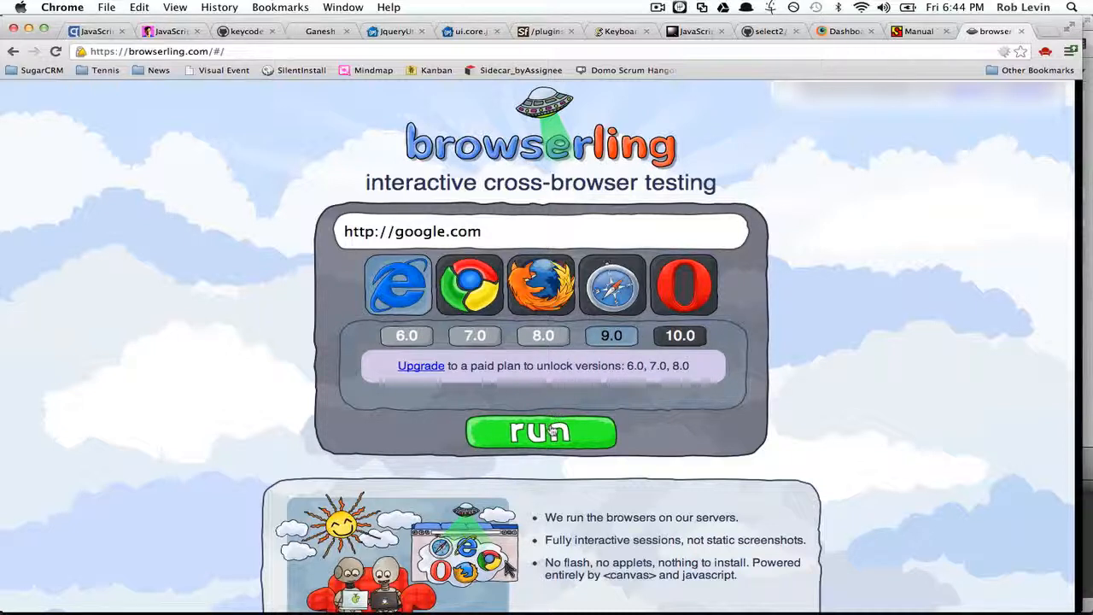
pyautogui.click(539, 430)
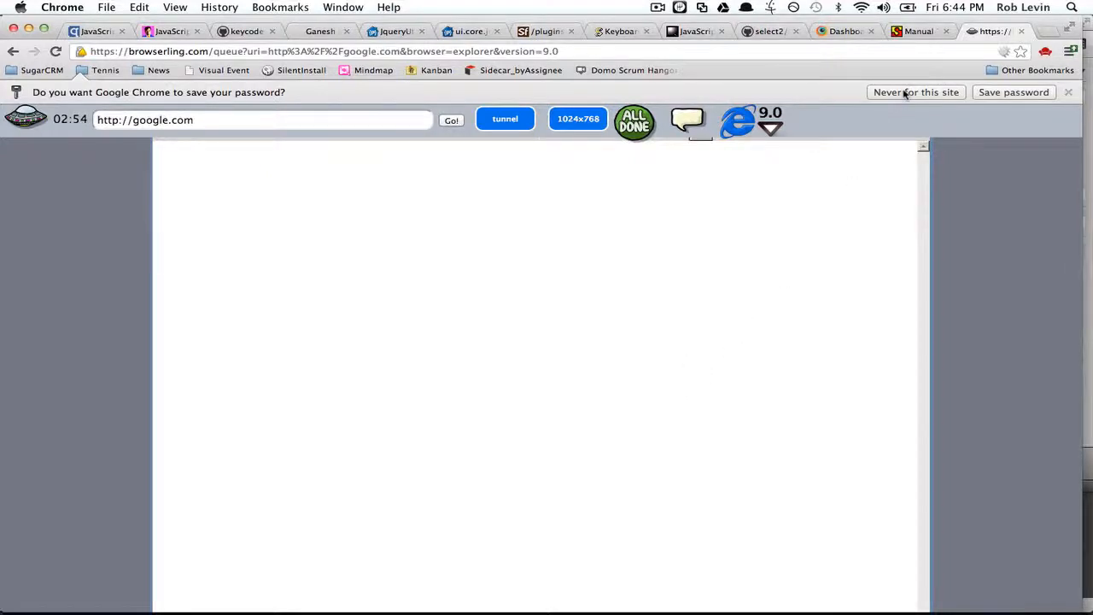
# - Decline Chrome's save-password offer and search Google in the remote IE for 'what's my operating system'
pyautogui.click(915, 93)
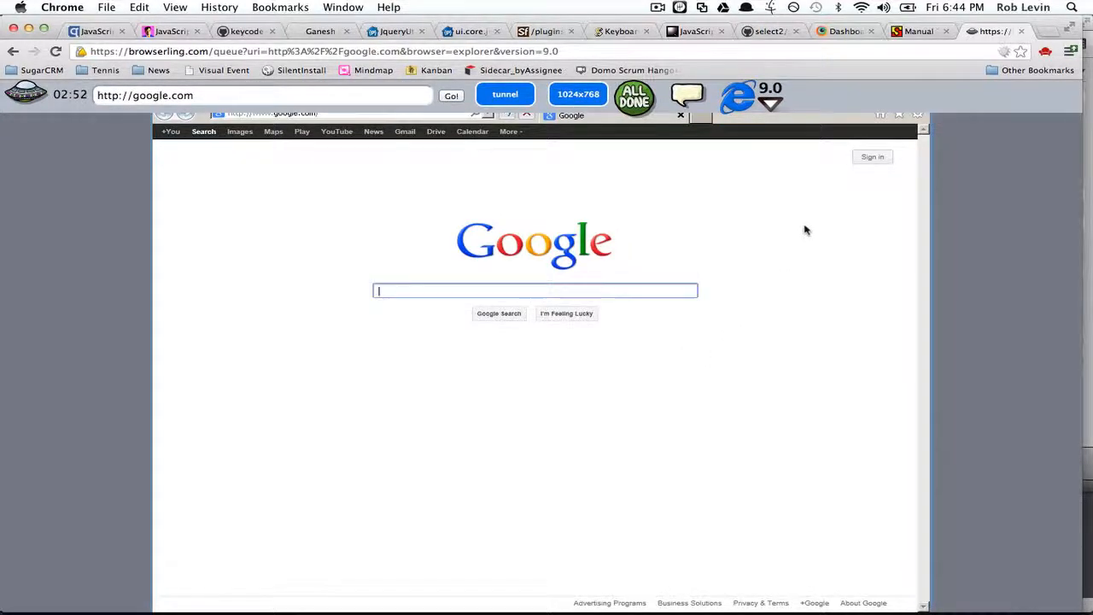
pyautogui.moveTo(635, 292)
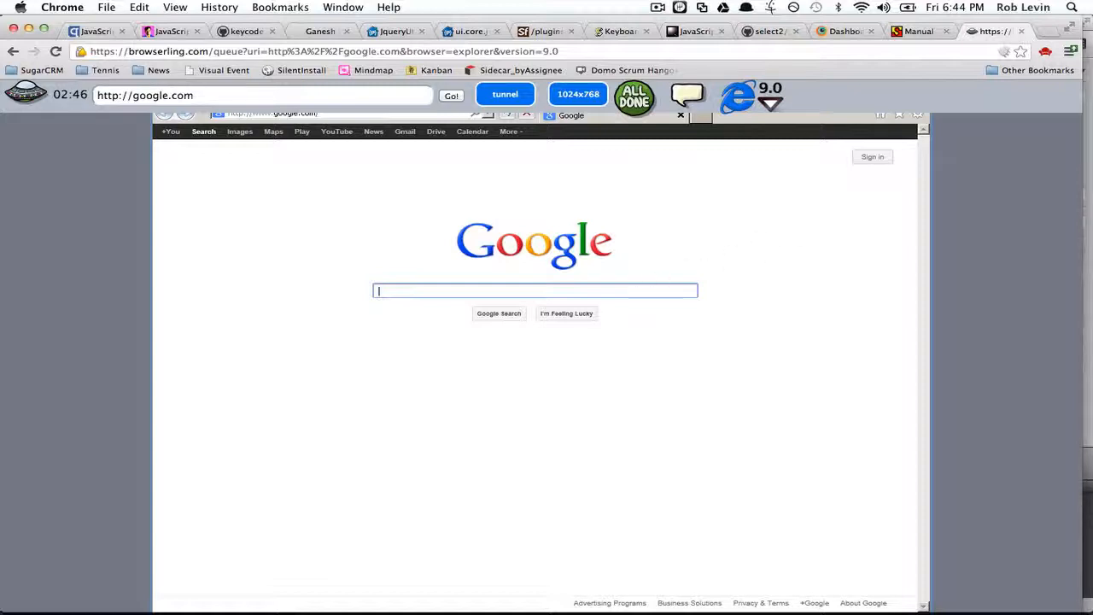
pyautogui.write('what s my operating syst')
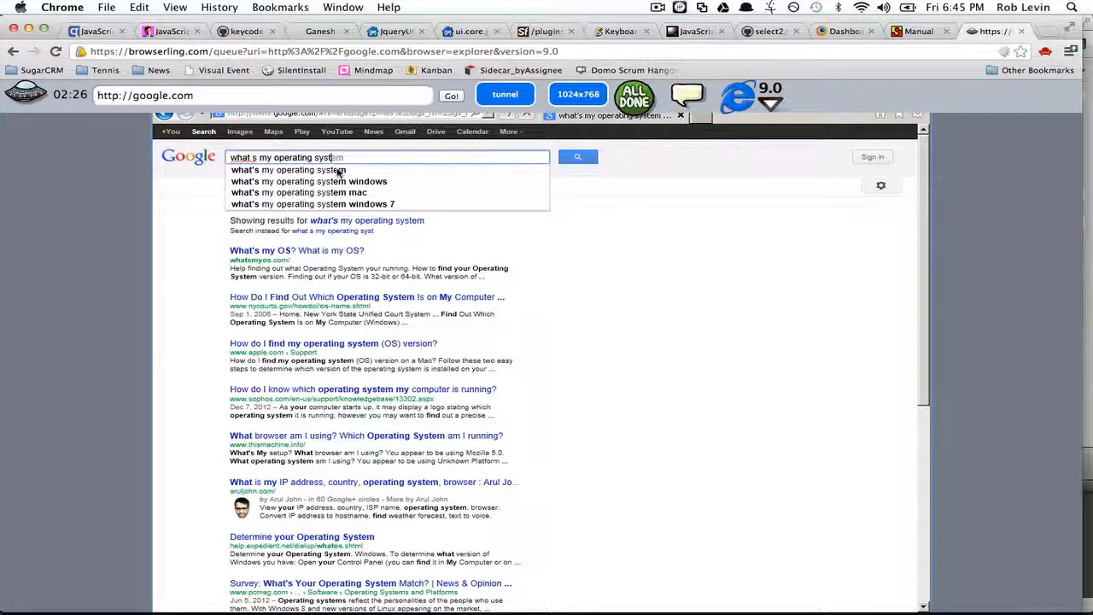
# - Open the 'What's my OS?' result, which reports Windows Vista or possibly Windows Server 2008
pyautogui.click(577, 157)
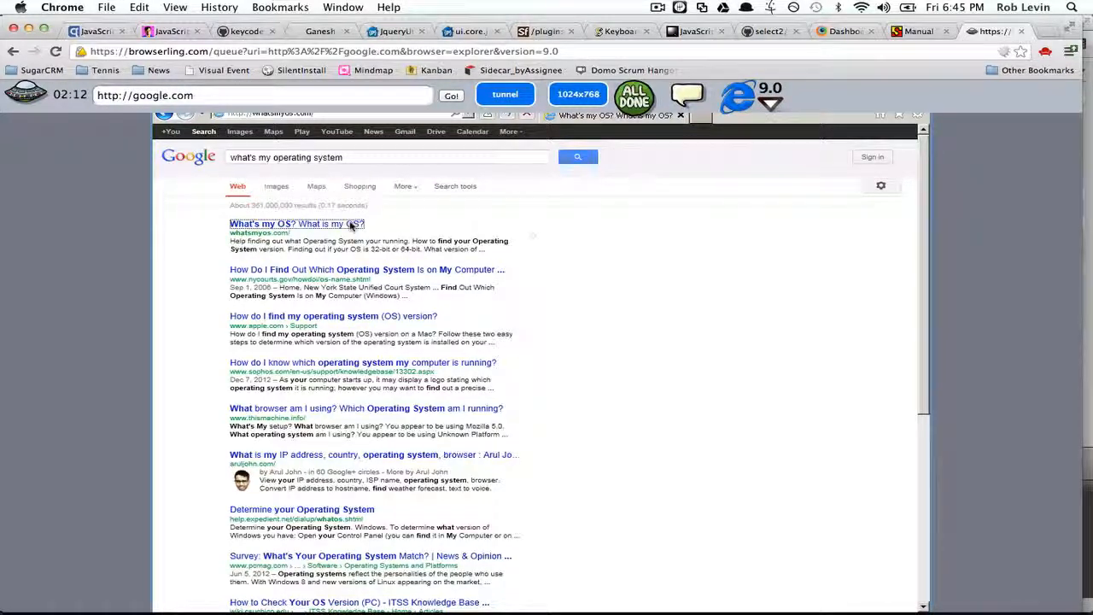
pyautogui.click(260, 222)
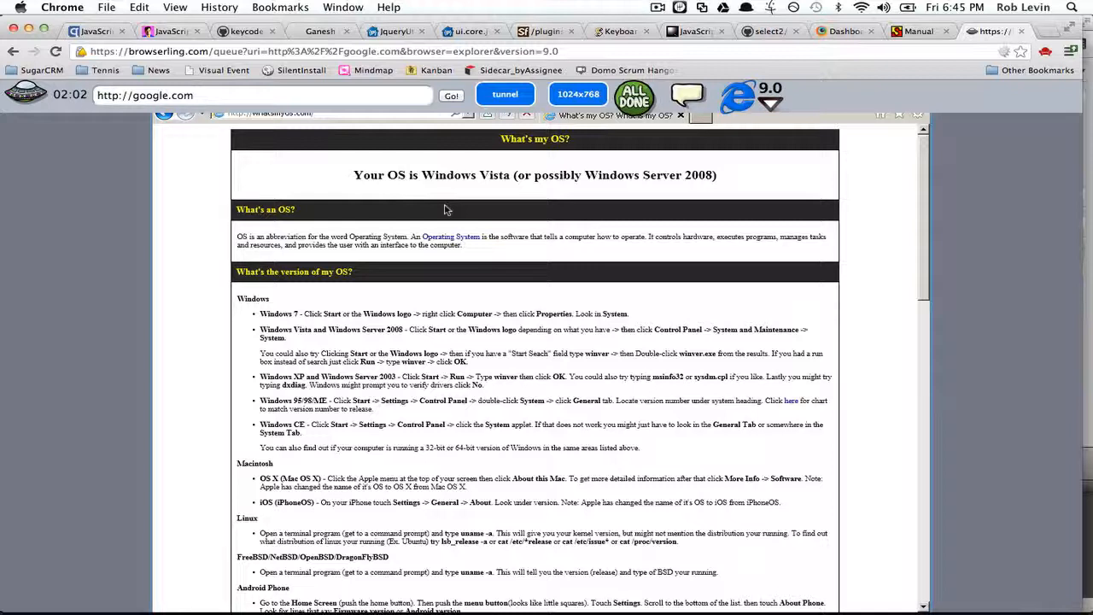
pyautogui.moveTo(456, 208)
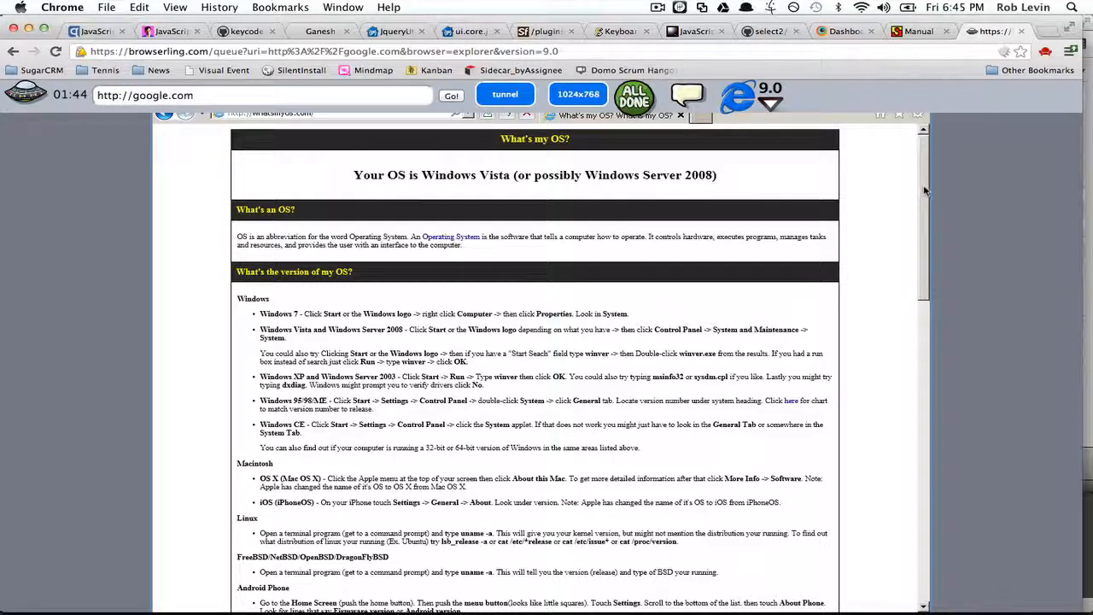
pyautogui.scroll(-3)
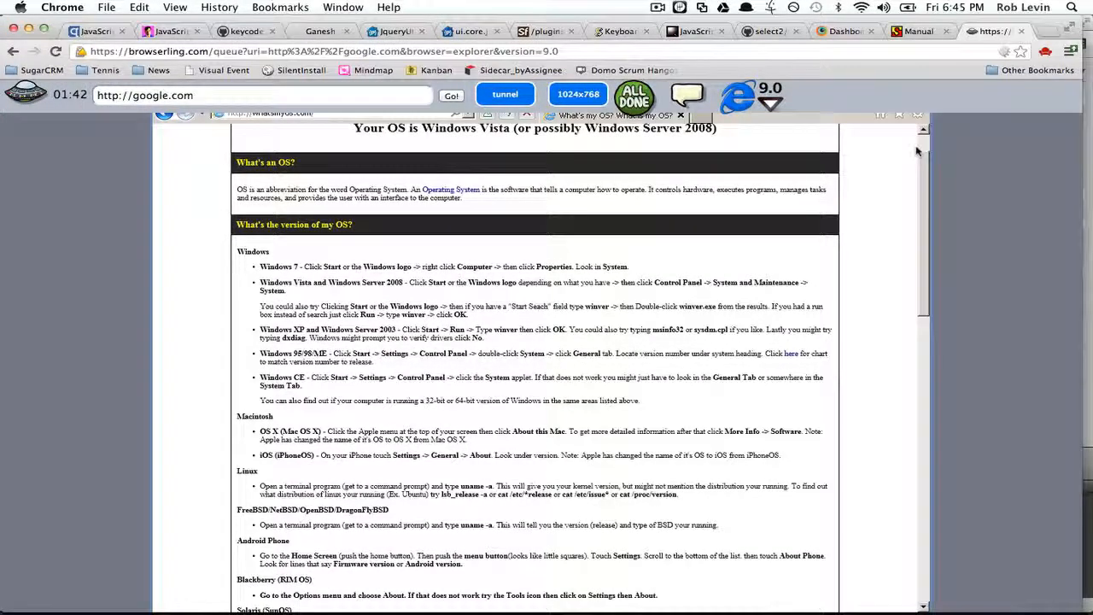